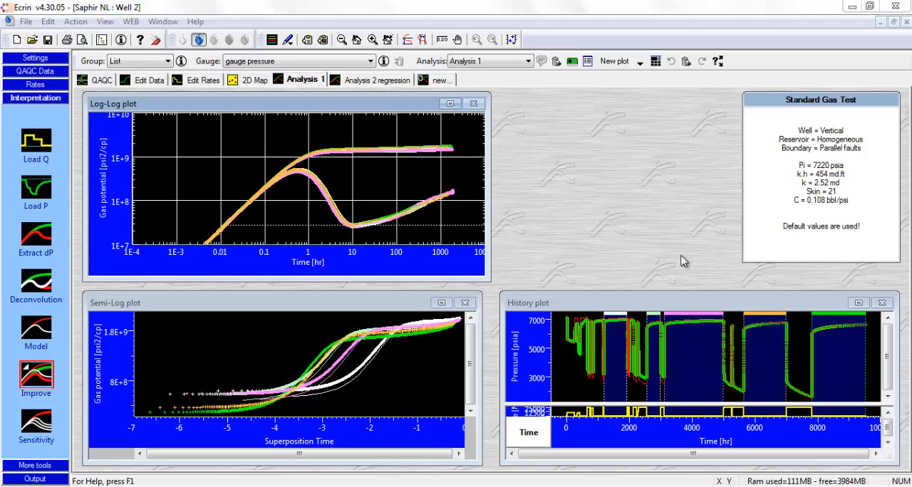
{"action": "mouse_move", "coordinate": [498, 203]}
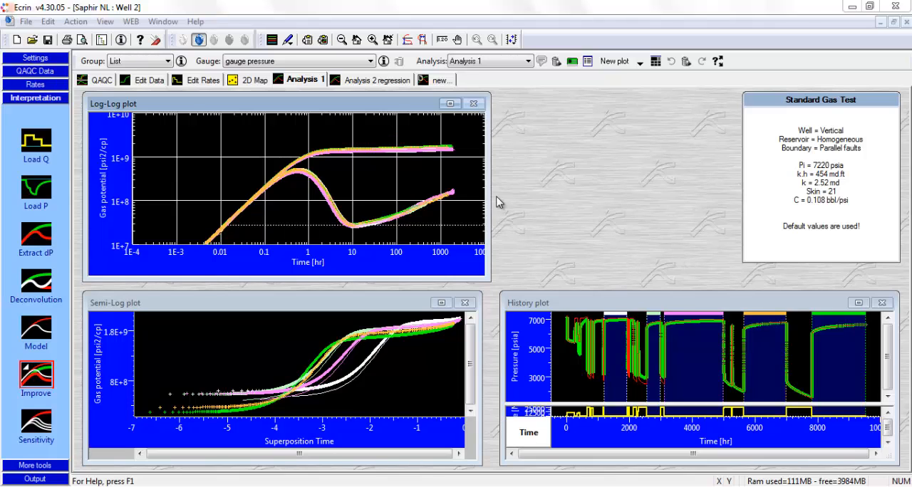
{"action": "mouse_move", "coordinate": [376, 230]}
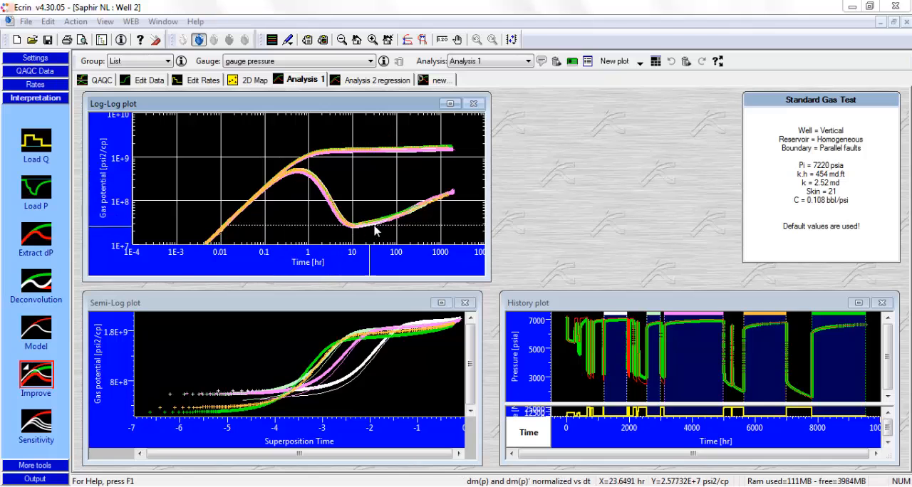
{"action": "mouse_move", "coordinate": [57, 333]}
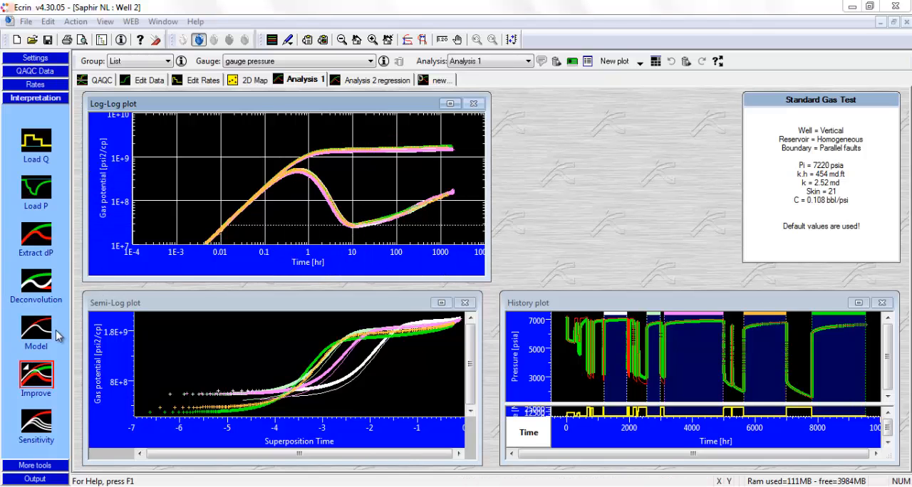
- Review the model parameters and generate the model for the enlarged History plot
{"action": "left_click", "coordinate": [34, 331]}
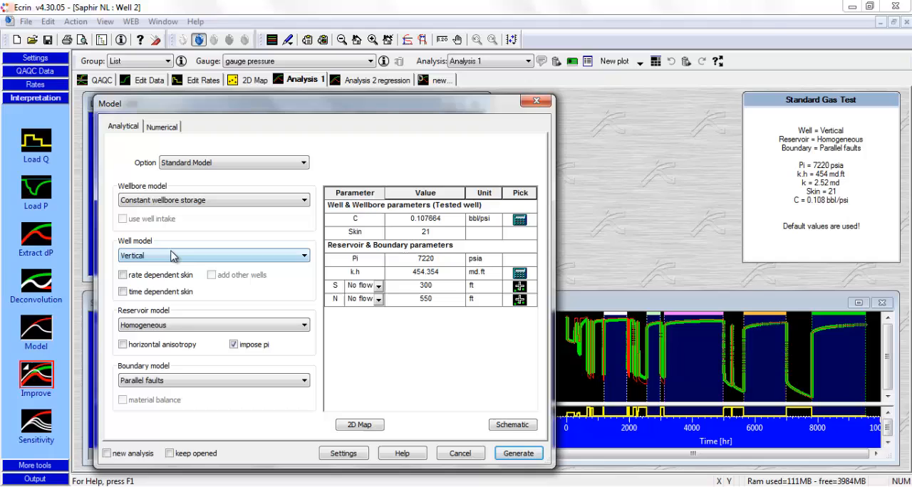
{"action": "mouse_move", "coordinate": [185, 330]}
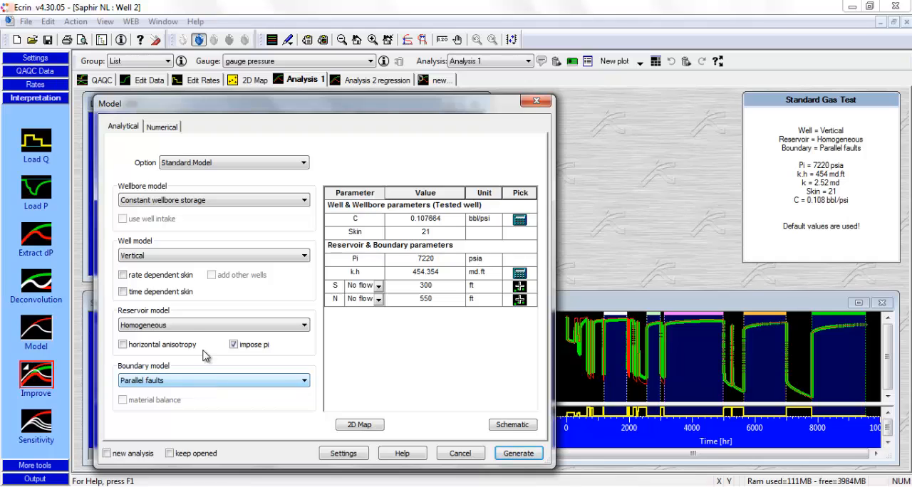
{"action": "mouse_move", "coordinate": [165, 345]}
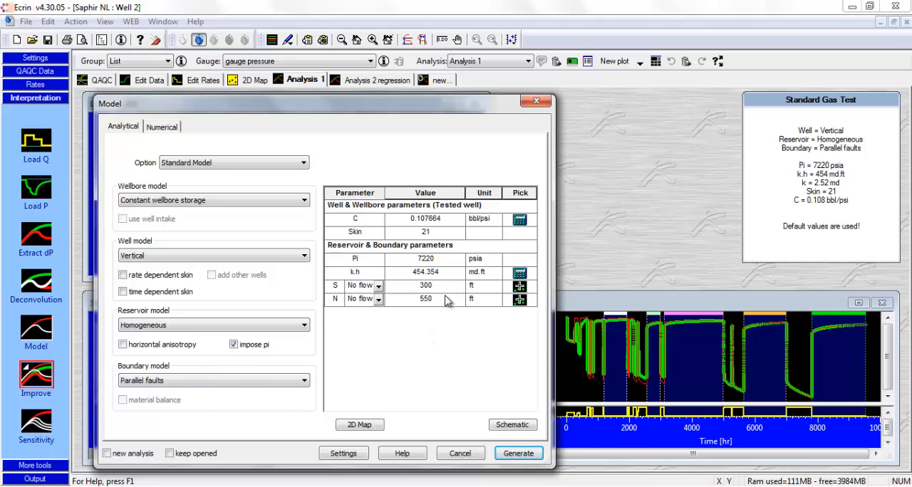
{"action": "mouse_move", "coordinate": [445, 305]}
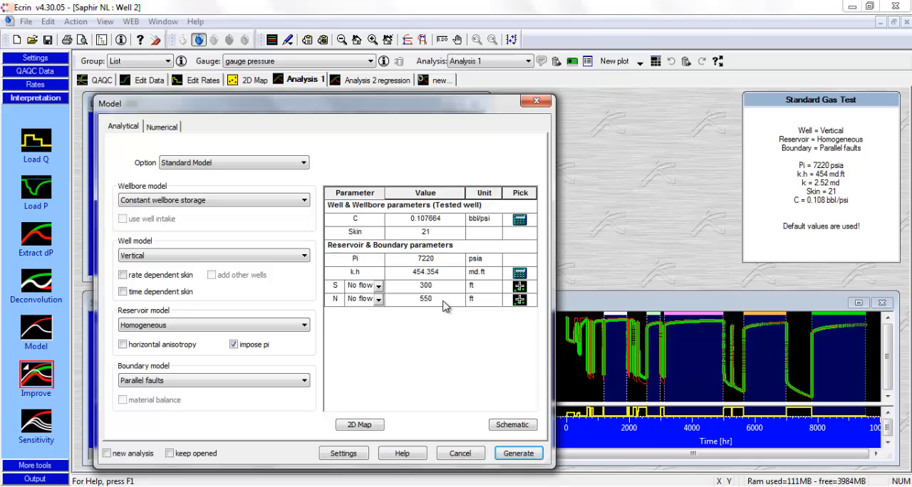
{"action": "left_click", "coordinate": [518, 453]}
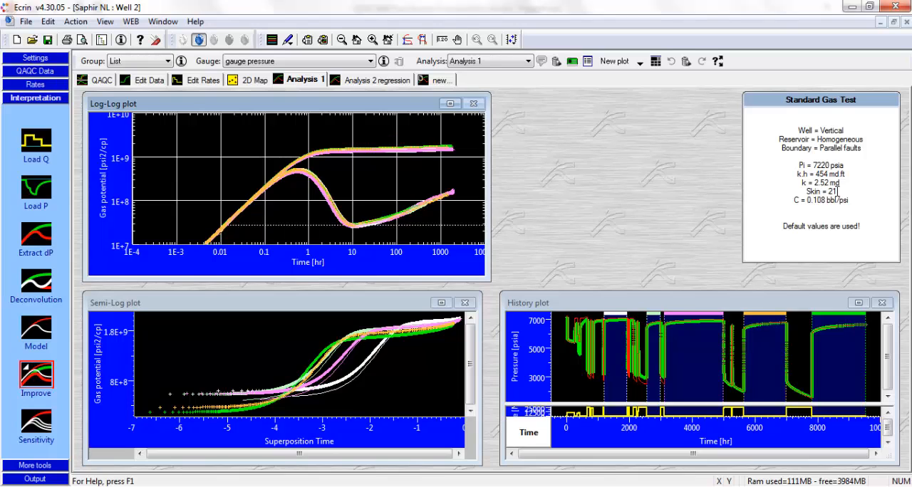
{"action": "mouse_move", "coordinate": [269, 208]}
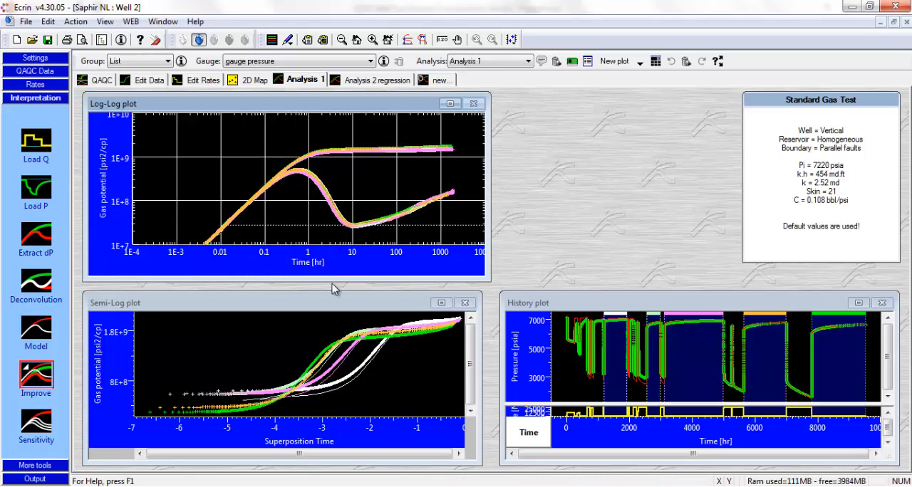
{"action": "mouse_move", "coordinate": [171, 305]}
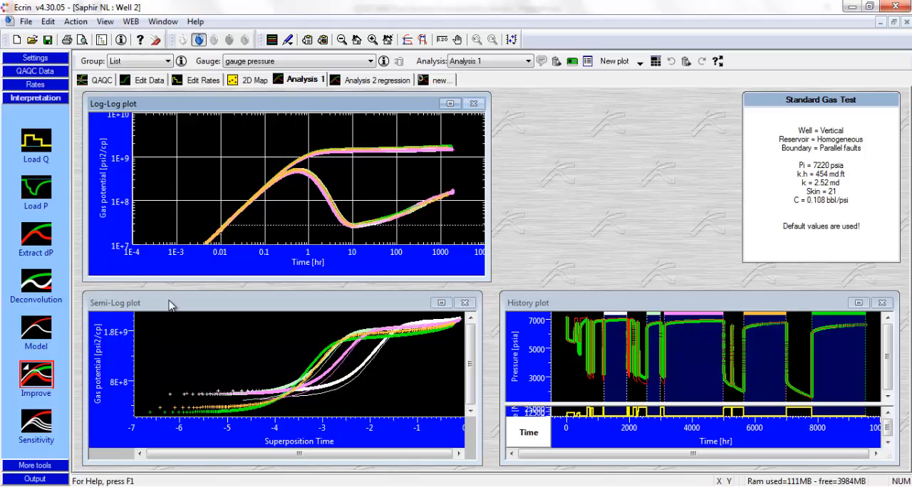
{"action": "mouse_move", "coordinate": [690, 302]}
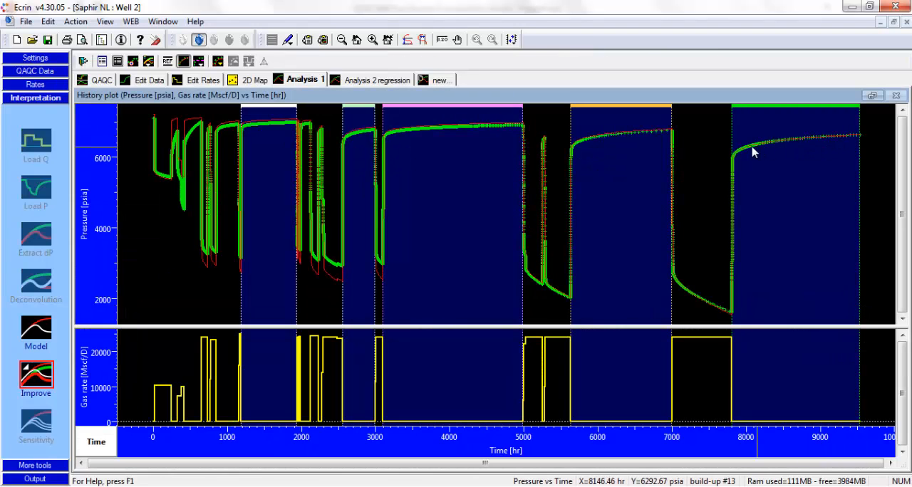
{"action": "mouse_move", "coordinate": [856, 143]}
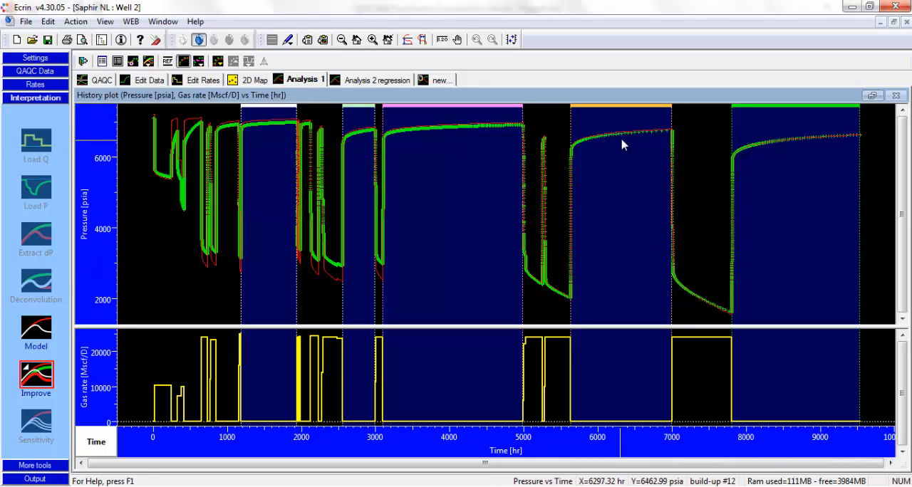
{"action": "mouse_move", "coordinate": [277, 129]}
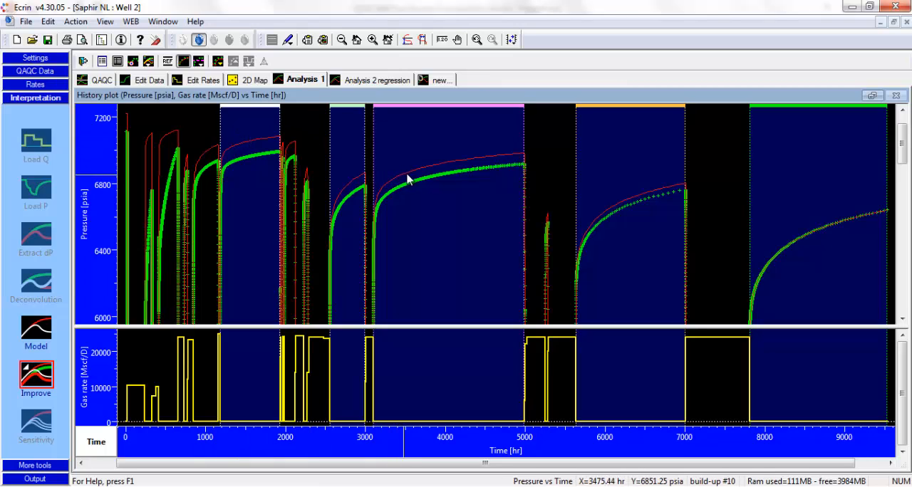
{"action": "mouse_move", "coordinate": [473, 164]}
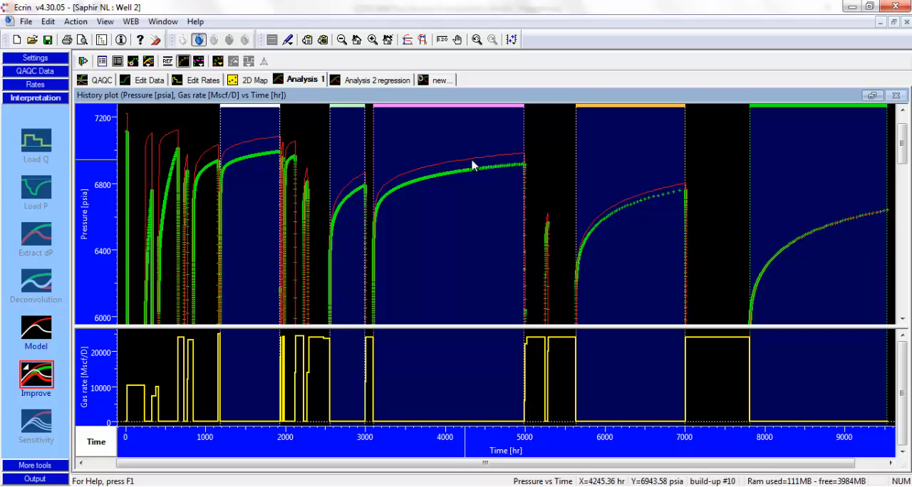
{"action": "mouse_move", "coordinate": [490, 173]}
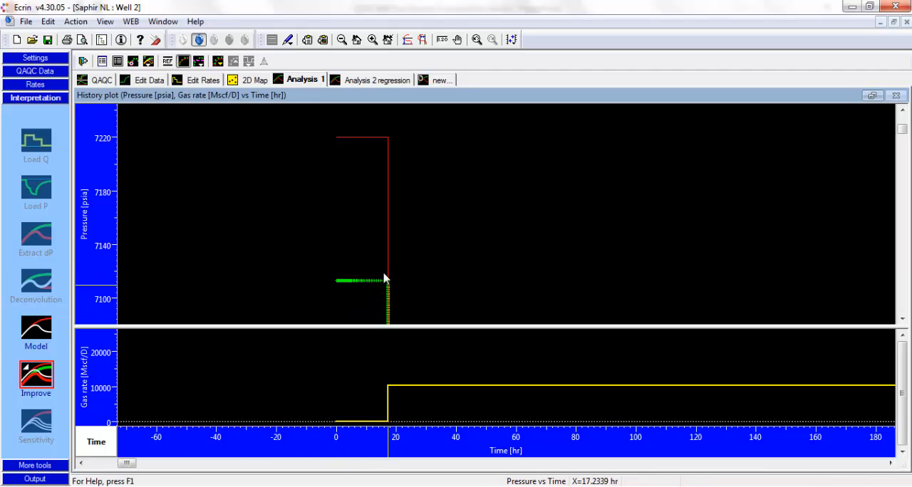
{"action": "mouse_move", "coordinate": [329, 285]}
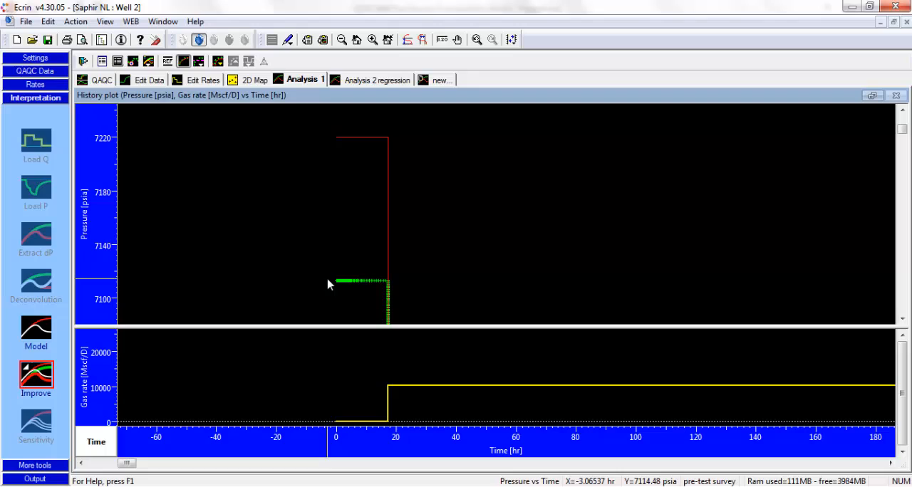
{"action": "mouse_move", "coordinate": [373, 290]}
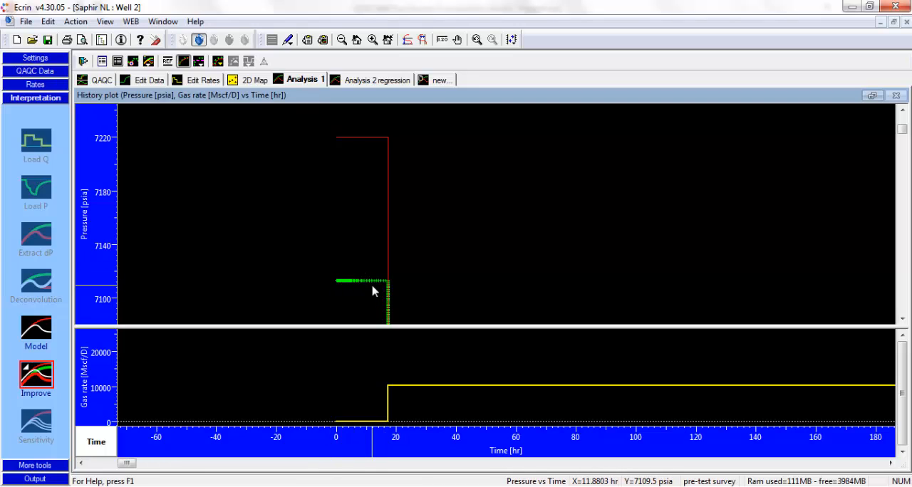
{"action": "mouse_move", "coordinate": [376, 292]}
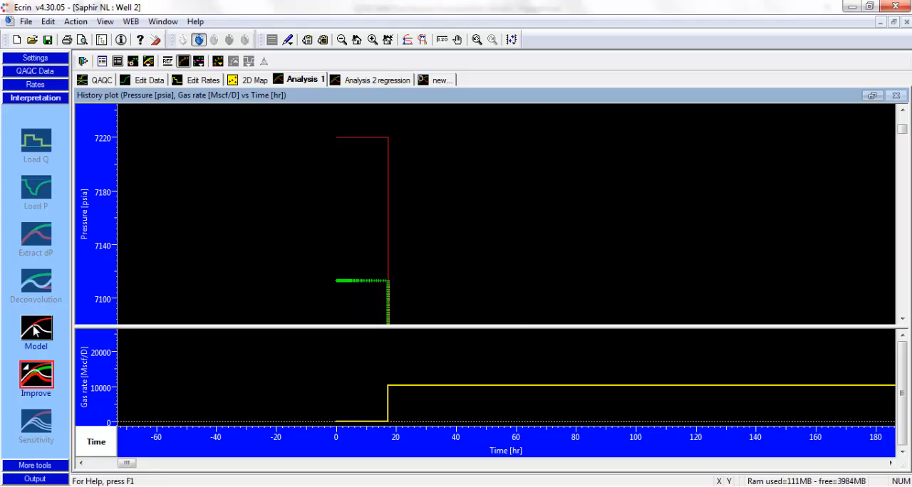
- Set the model's initial pressure Pi to 7113 psia and regenerate the model
{"action": "left_click", "coordinate": [35, 330]}
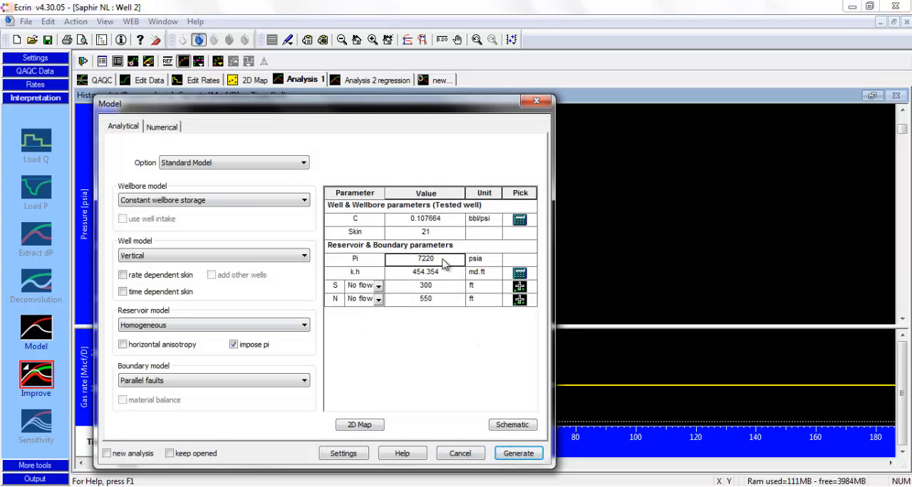
{"action": "type", "text": "711"}
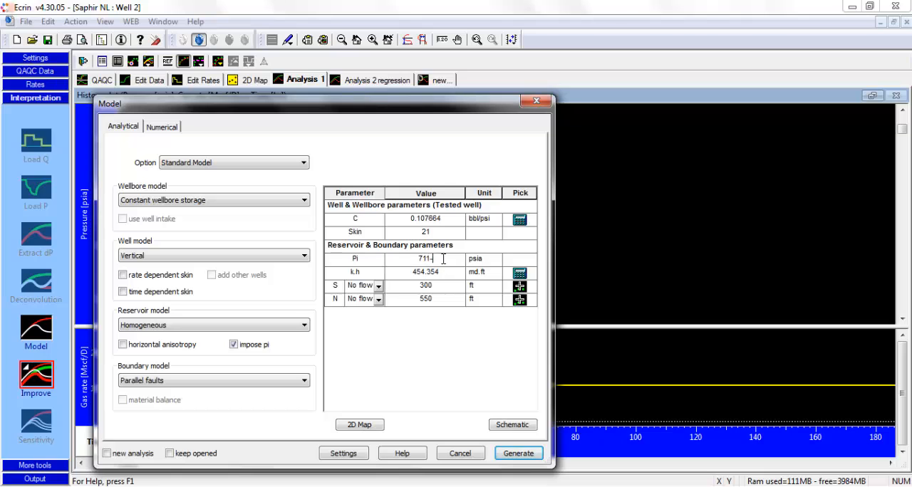
{"action": "type", "text": "7100"}
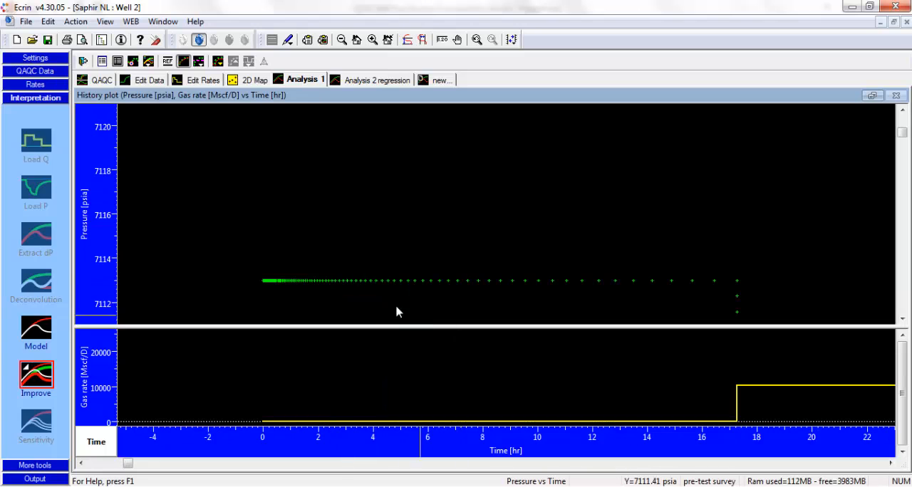
{"action": "mouse_move", "coordinate": [368, 288]}
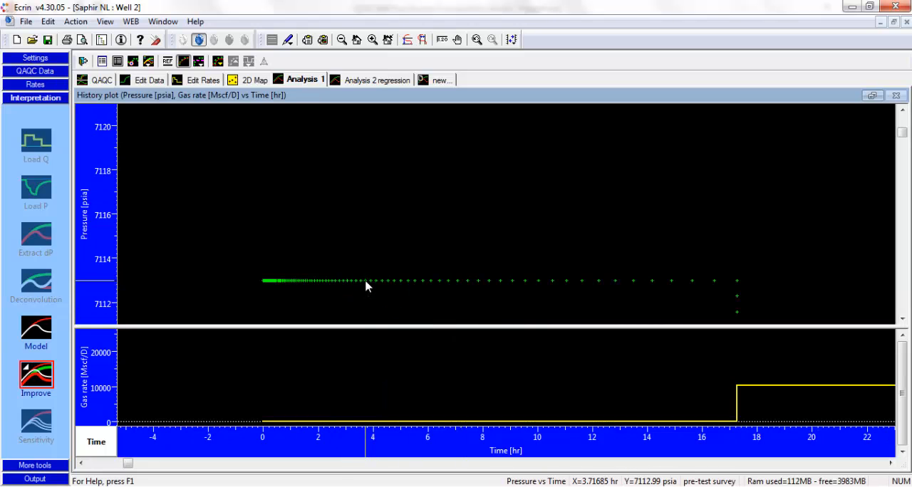
{"action": "left_click", "coordinate": [36, 335]}
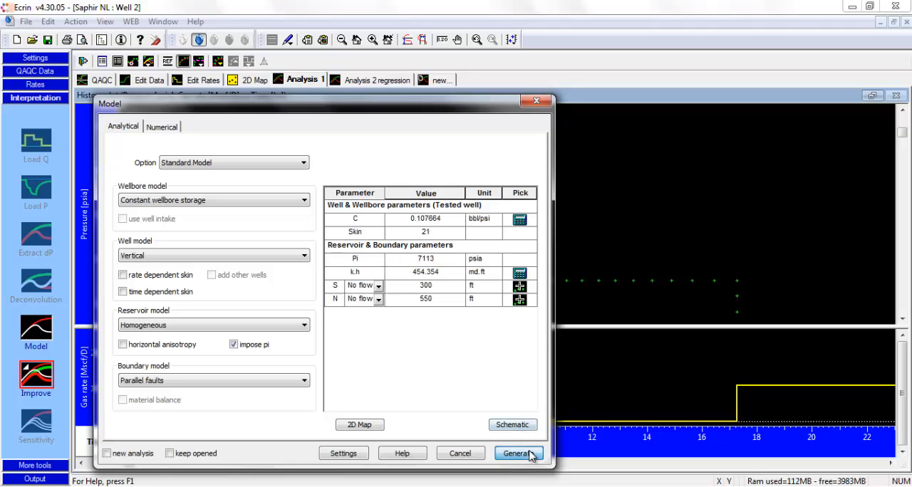
{"action": "left_click", "coordinate": [517, 453]}
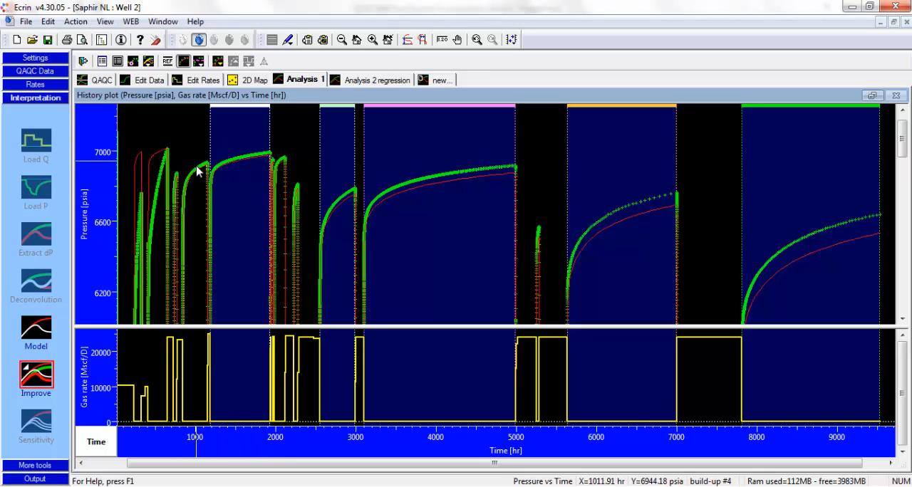
{"action": "mouse_move", "coordinate": [562, 208]}
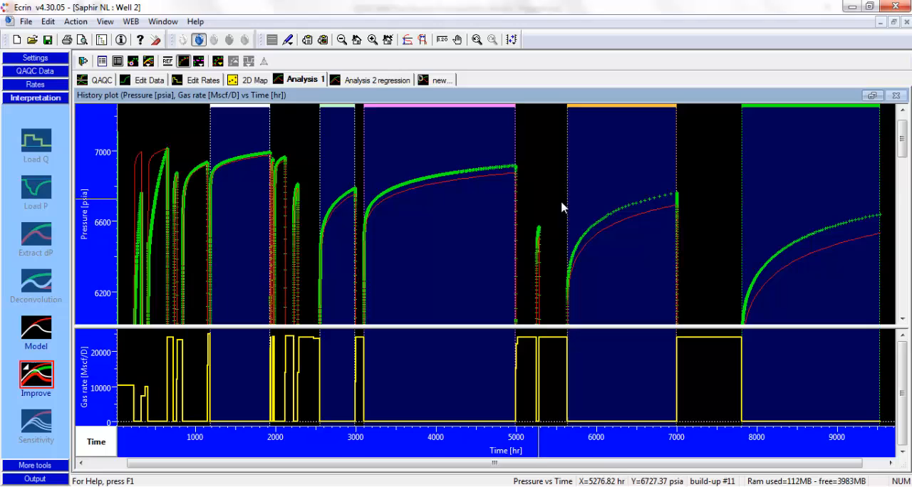
{"action": "mouse_move", "coordinate": [815, 255]}
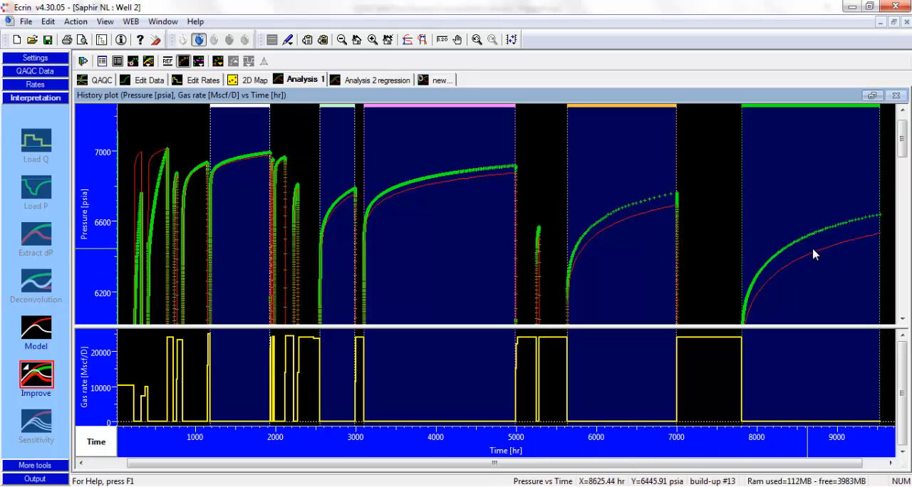
{"action": "mouse_move", "coordinate": [872, 245]}
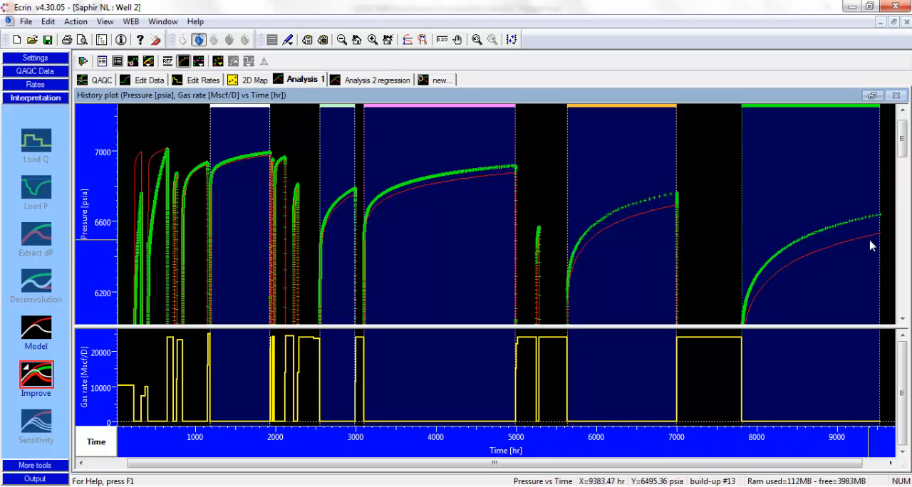
{"action": "mouse_move", "coordinate": [874, 243]}
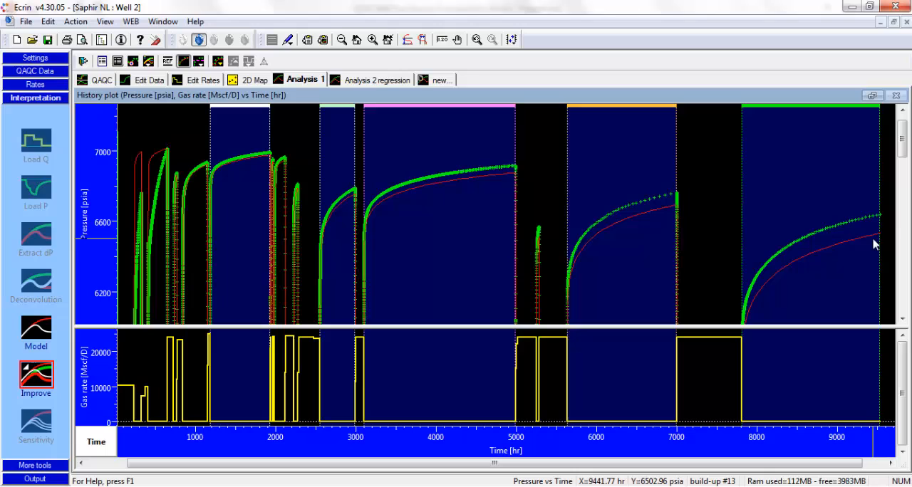
{"action": "mouse_move", "coordinate": [860, 239]}
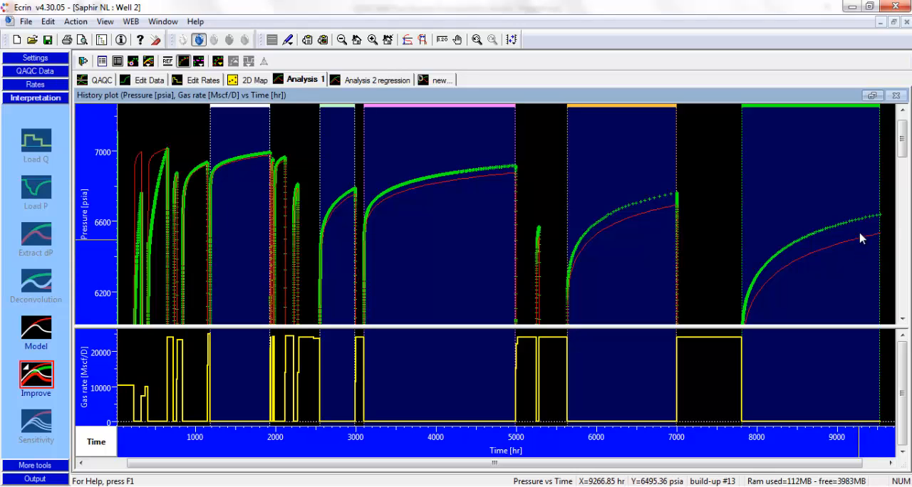
{"action": "mouse_move", "coordinate": [754, 294]}
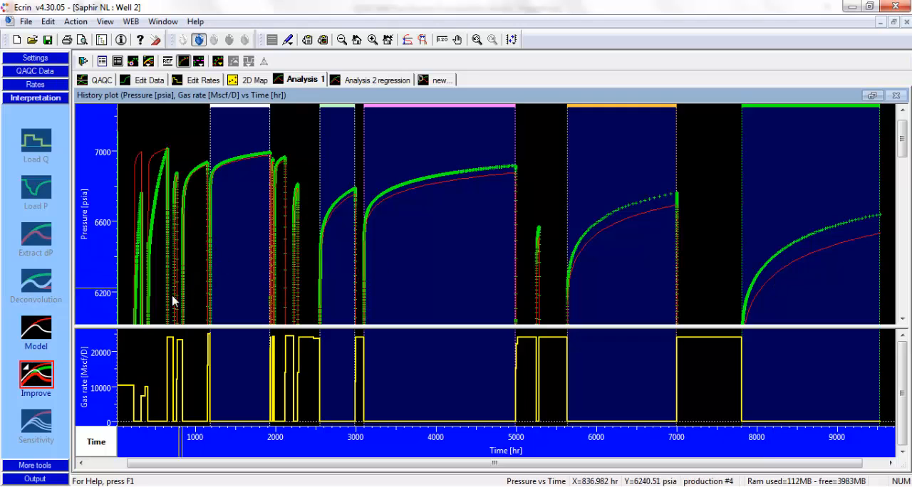
- Bring up the Model dialog showing k.h 454.354 md.ft and faults at 300 and 550 ft
{"action": "left_click", "coordinate": [35, 330]}
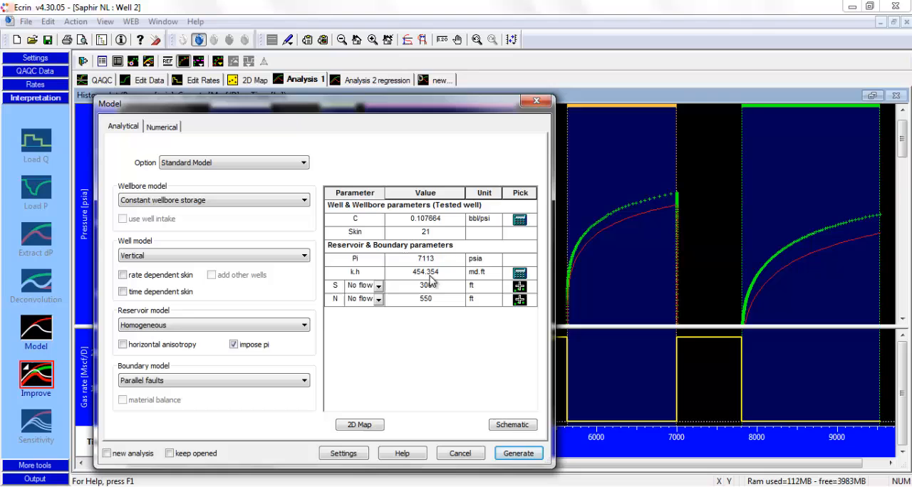
- Set permeability k to 4 md, then to 3.5 md (k.h 630 md.ft) via the k.h calculator
{"action": "left_click", "coordinate": [520, 272]}
{"action": "type", "text": "4"}
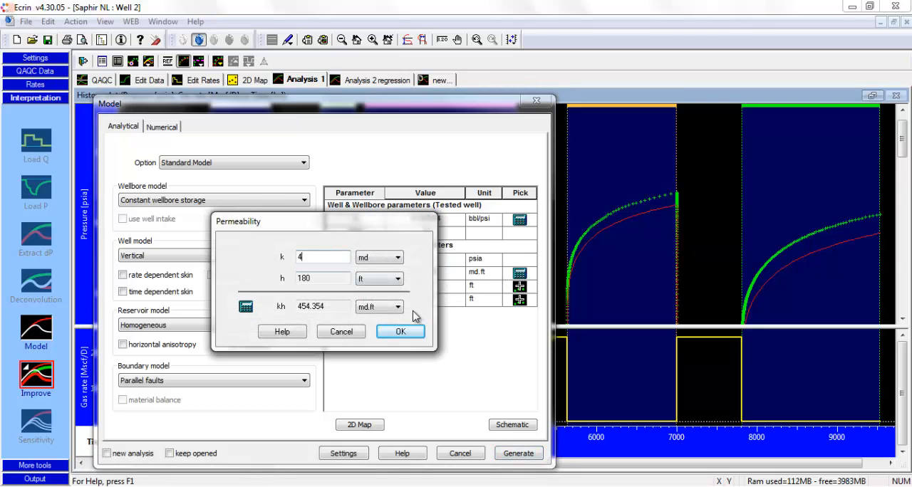
{"action": "left_click", "coordinate": [399, 330]}
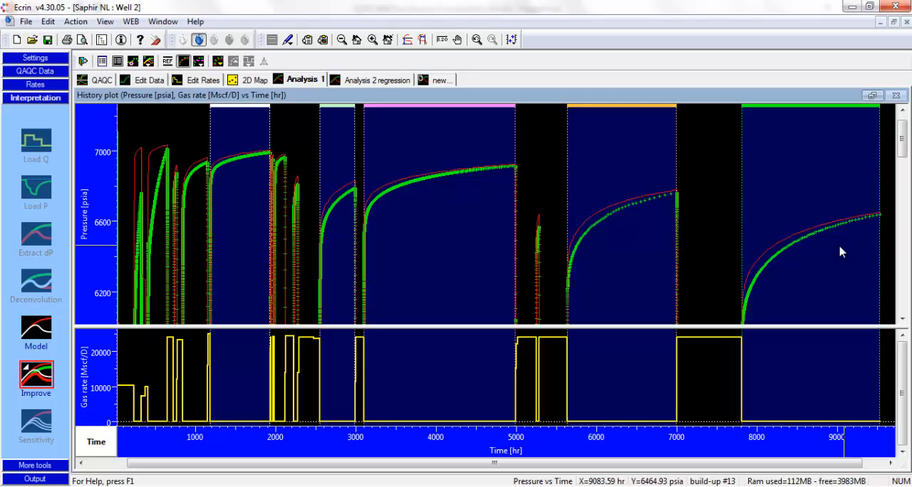
{"action": "left_click", "coordinate": [34, 335]}
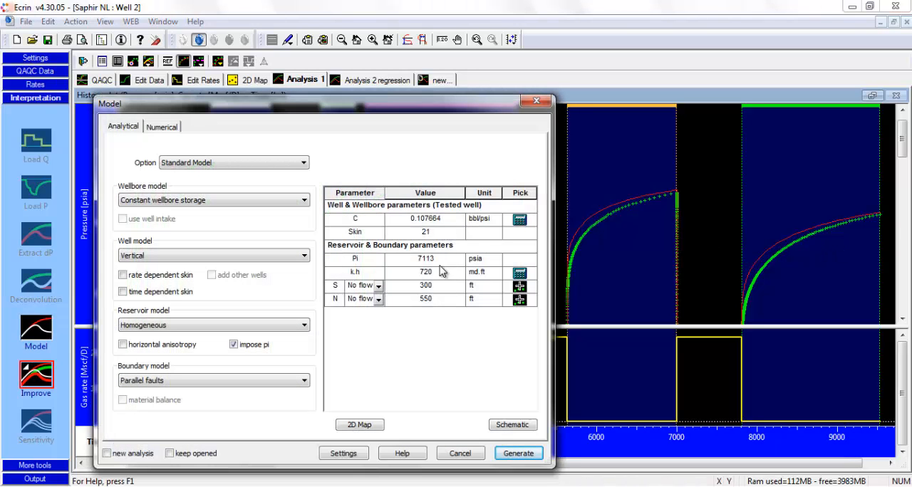
{"action": "left_click", "coordinate": [518, 273]}
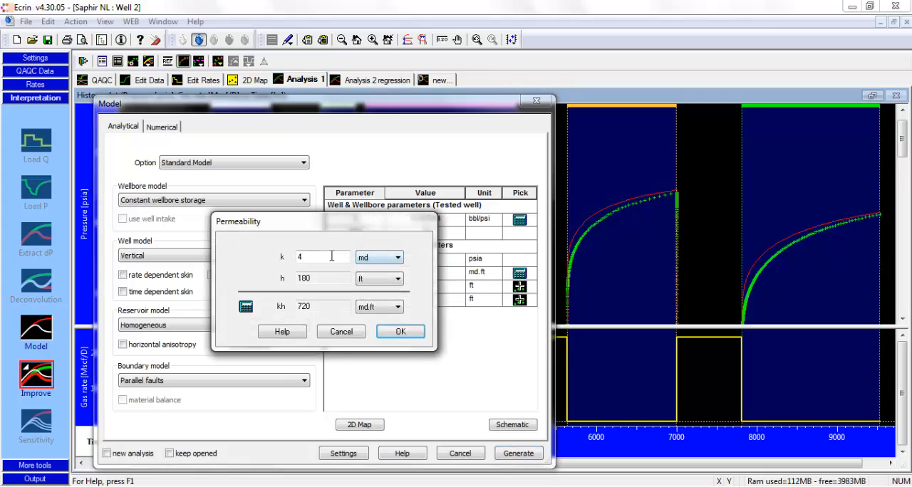
{"action": "type", "text": "3.5"}
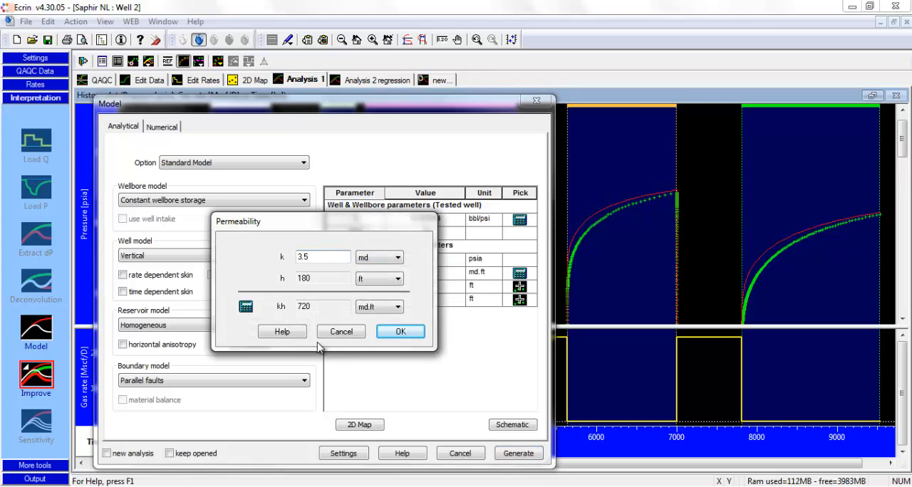
{"action": "left_click", "coordinate": [400, 330]}
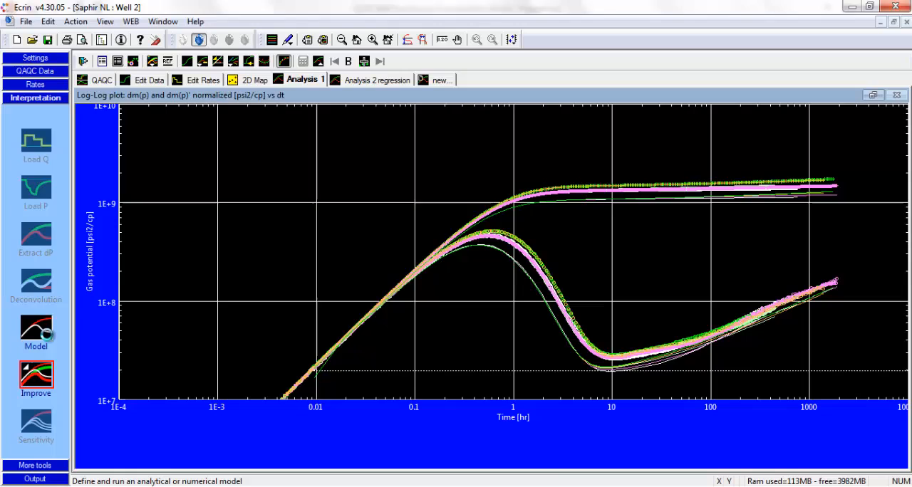
- Set permeability k to 2.5 md (k.h 450 md.ft) and regenerate the model
{"action": "left_click", "coordinate": [36, 330]}
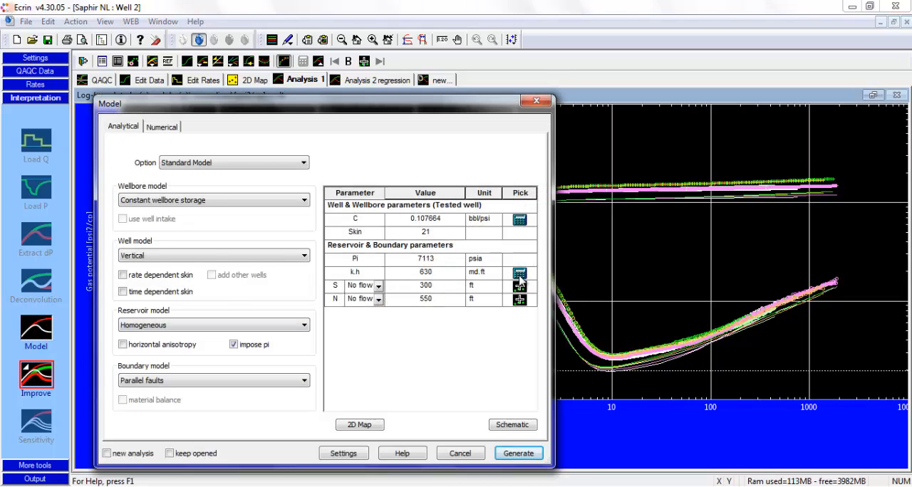
{"action": "left_click", "coordinate": [519, 272]}
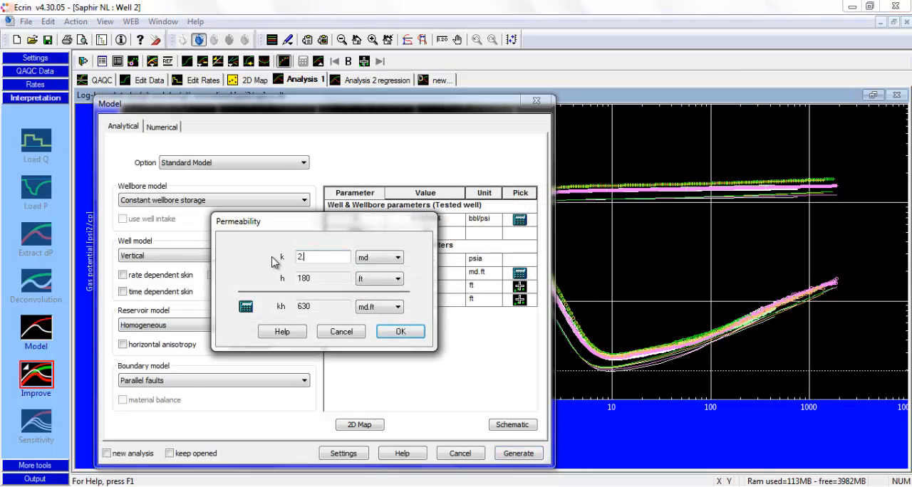
{"action": "left_click", "coordinate": [399, 330]}
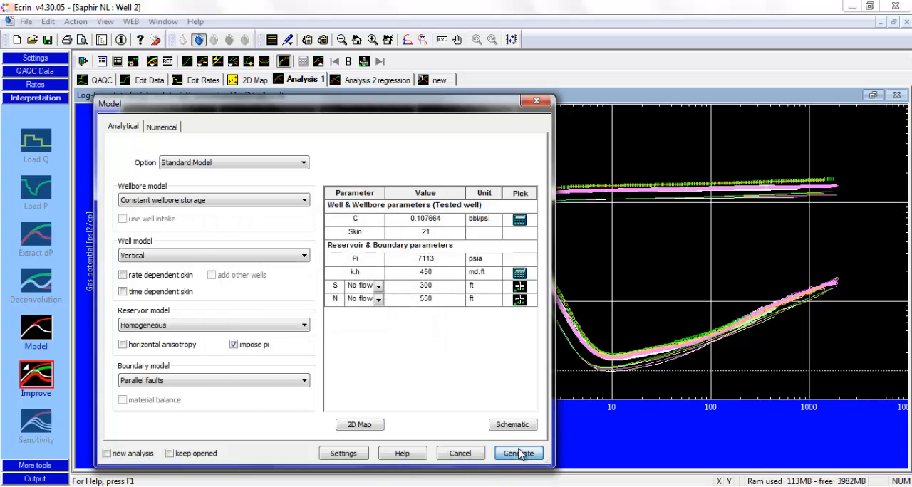
{"action": "left_click", "coordinate": [518, 453]}
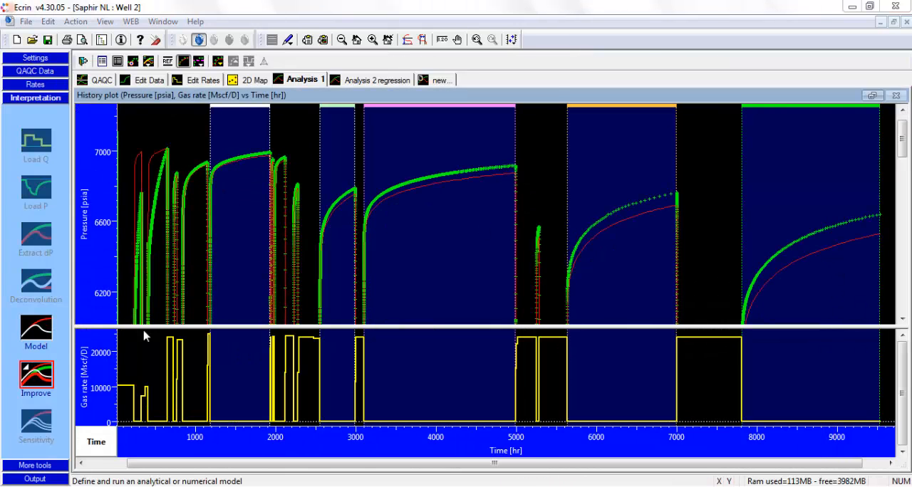
- Zoom into late time on the log-log plot, re-enter the 550 ft N fault distance and regenerate
{"action": "left_click", "coordinate": [34, 331]}
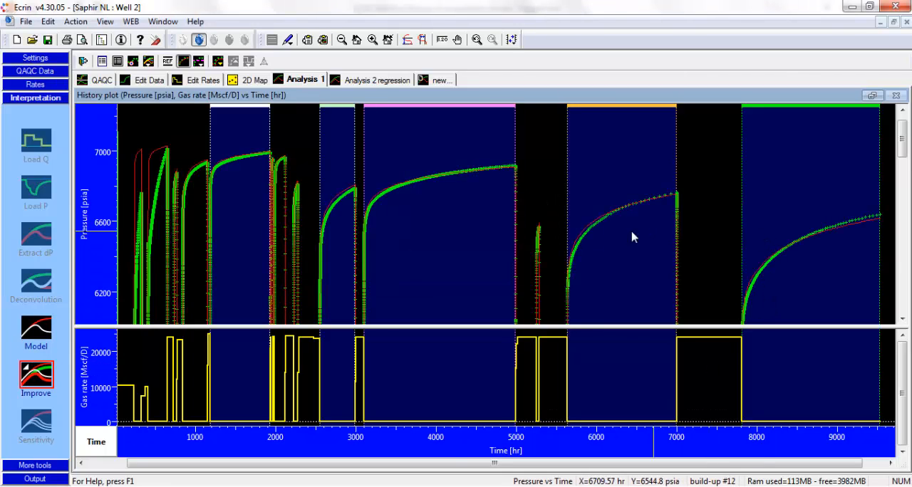
{"action": "mouse_move", "coordinate": [833, 230]}
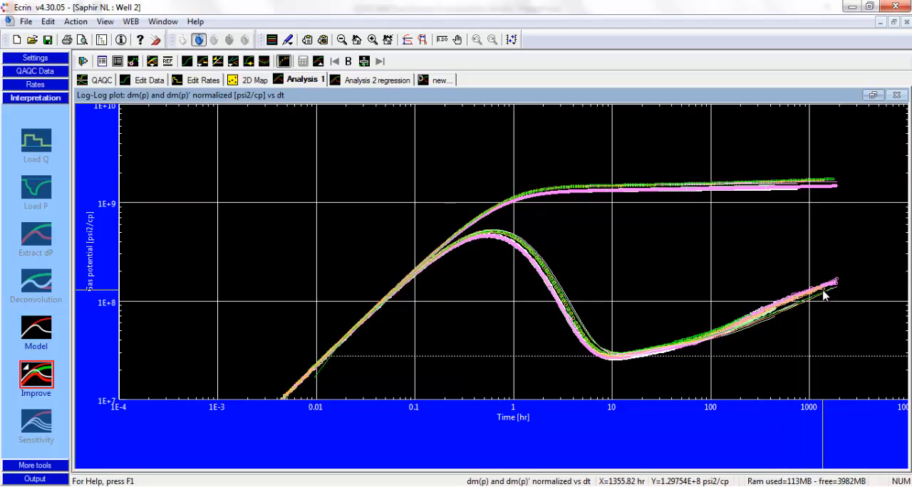
{"action": "left_click_drag", "start_coordinate": [590, 229], "coordinate": [775, 342]}
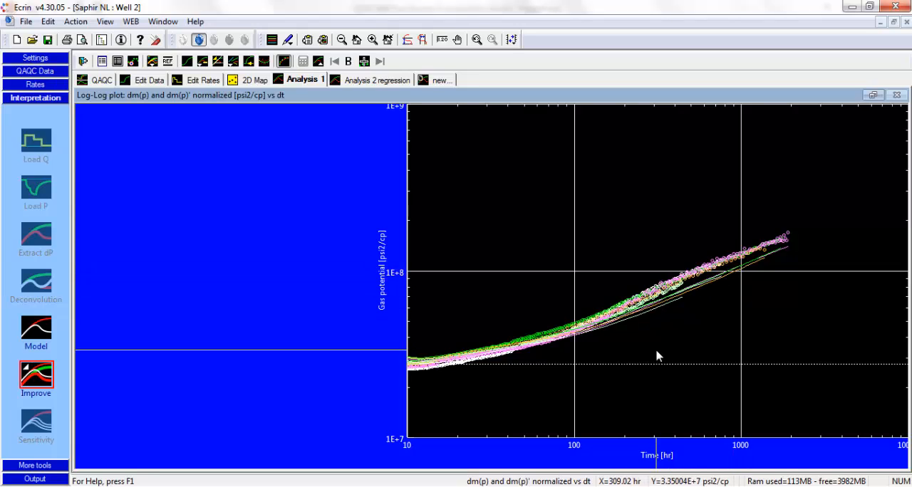
{"action": "mouse_move", "coordinate": [728, 291]}
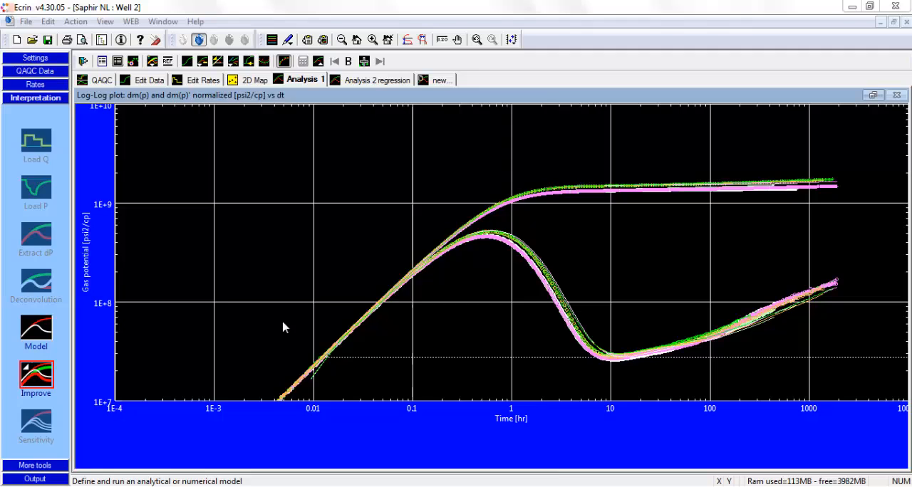
{"action": "left_click", "coordinate": [35, 330]}
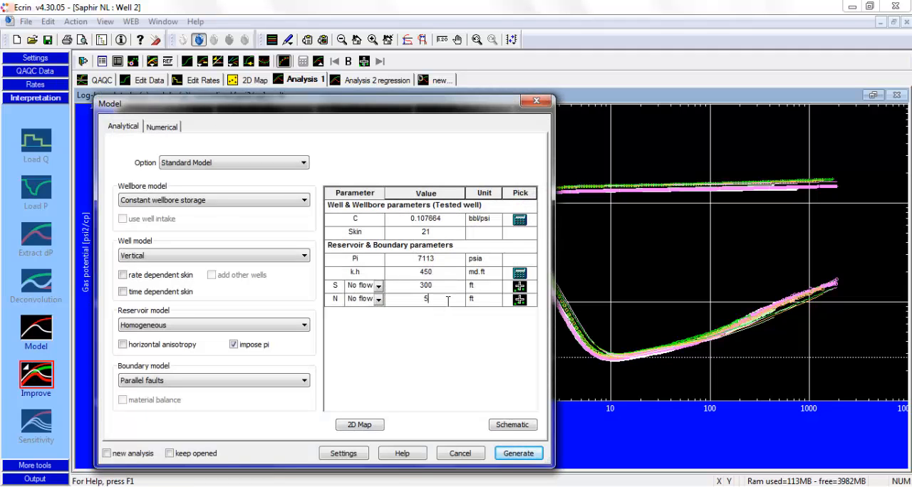
{"action": "type", "text": "50"}
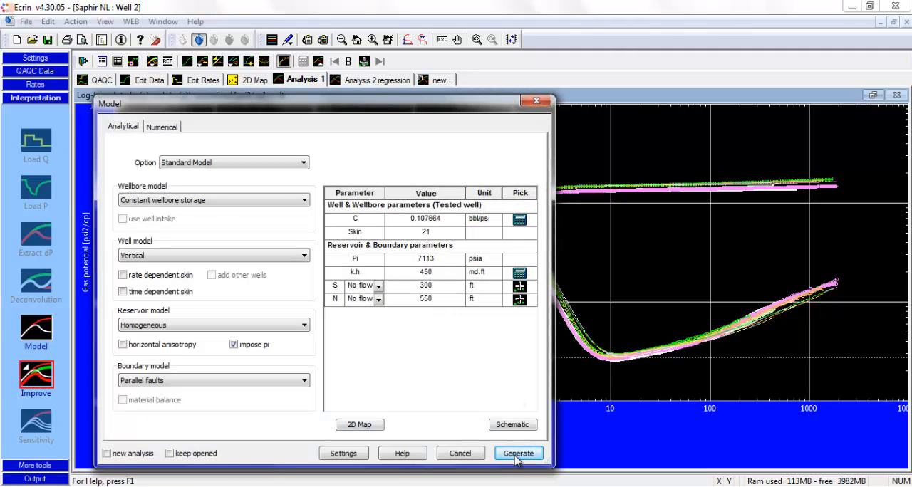
{"action": "left_click", "coordinate": [519, 453]}
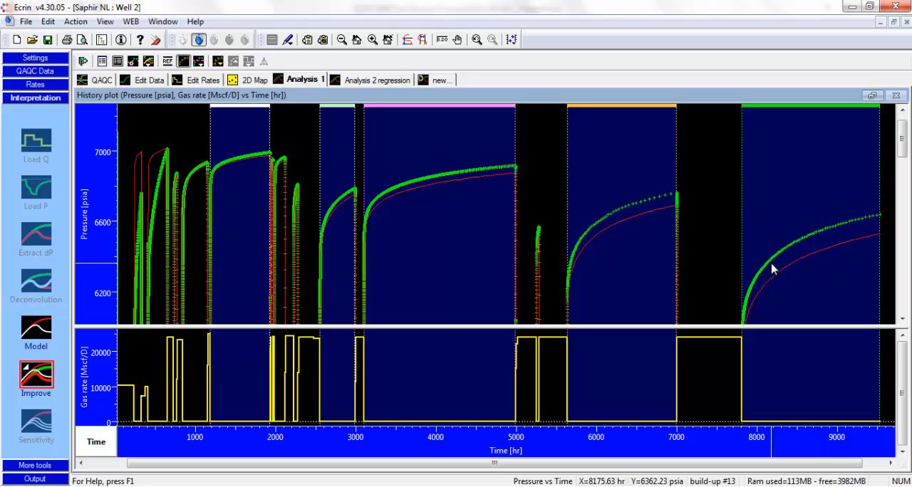
{"action": "mouse_move", "coordinate": [805, 161]}
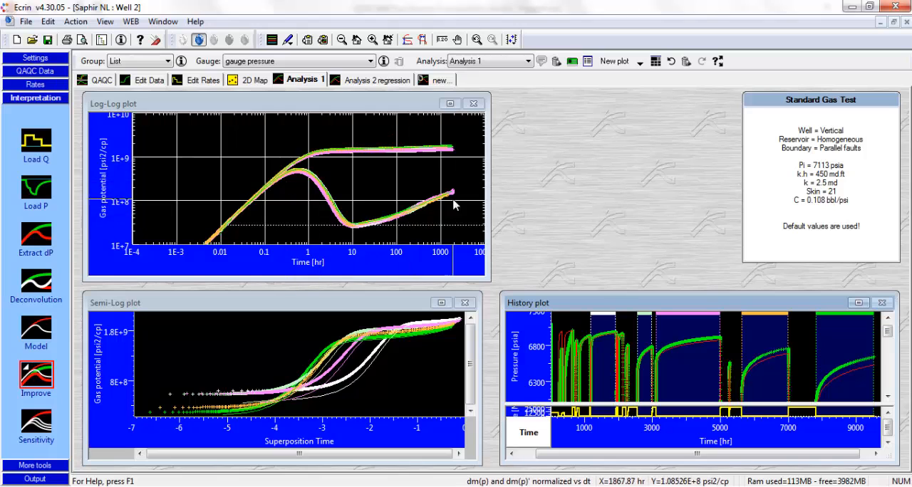
{"action": "mouse_move", "coordinate": [849, 393]}
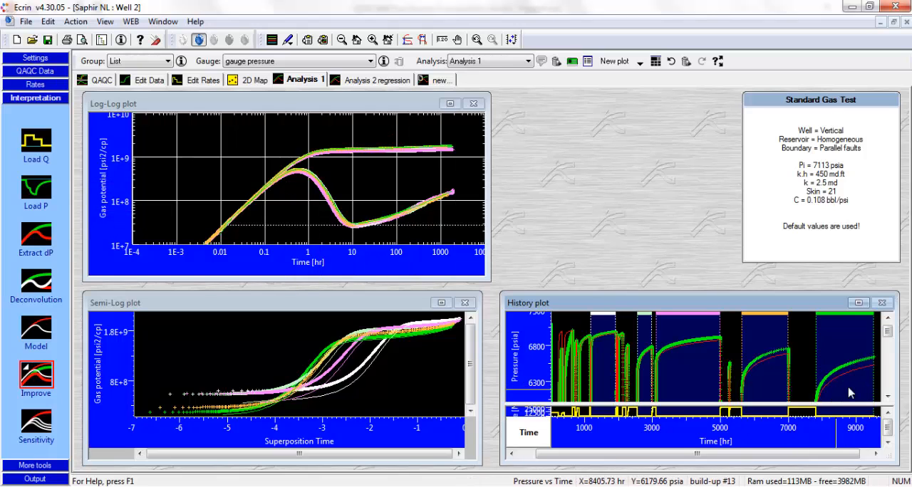
{"action": "mouse_move", "coordinate": [832, 396]}
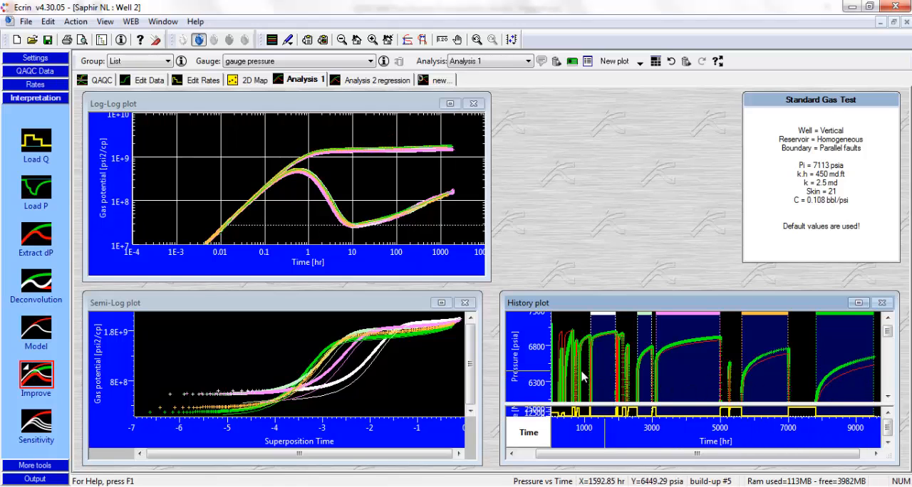
{"action": "mouse_move", "coordinate": [563, 388]}
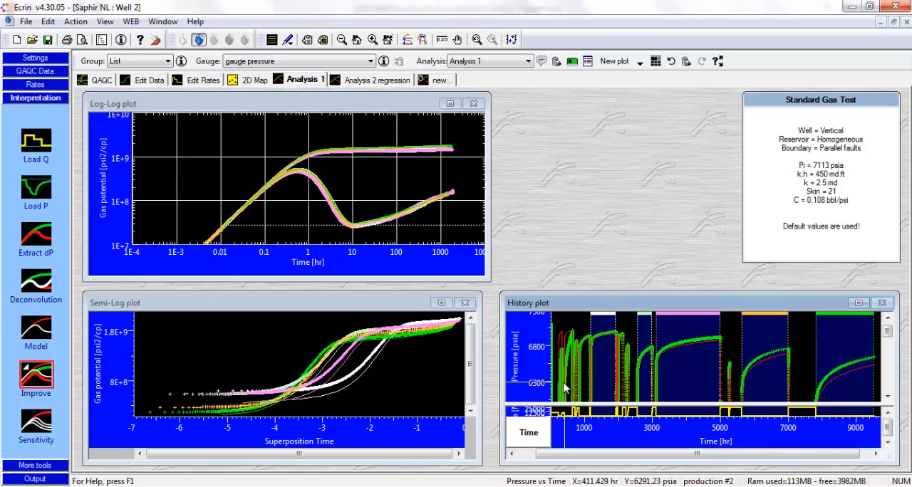
{"action": "mouse_move", "coordinate": [463, 193]}
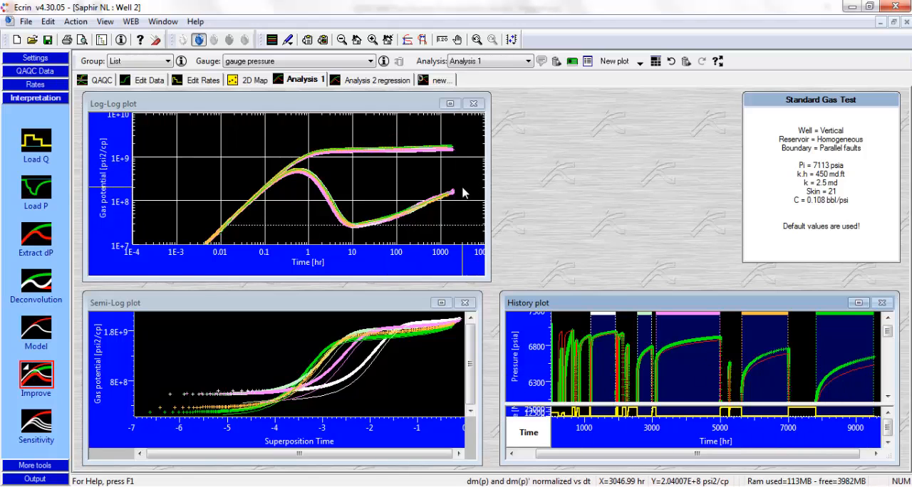
{"action": "mouse_move", "coordinate": [50, 285]}
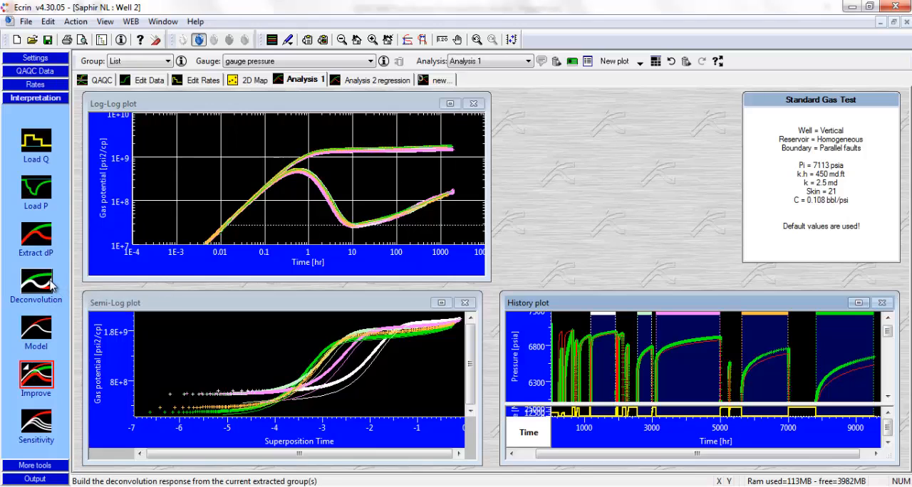
{"action": "mouse_move", "coordinate": [56, 277]}
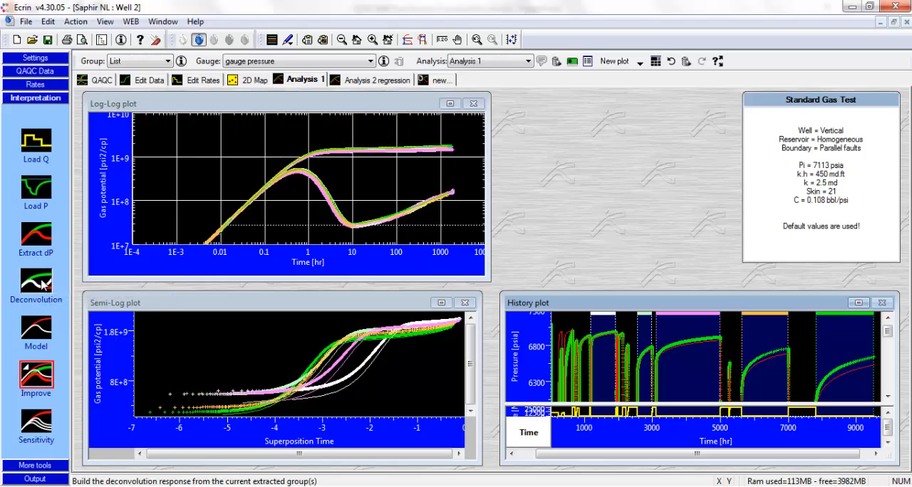
- Bring up the Deconvolution dialog listing its four methods, all-periods-at-once selected
{"action": "left_click", "coordinate": [35, 282]}
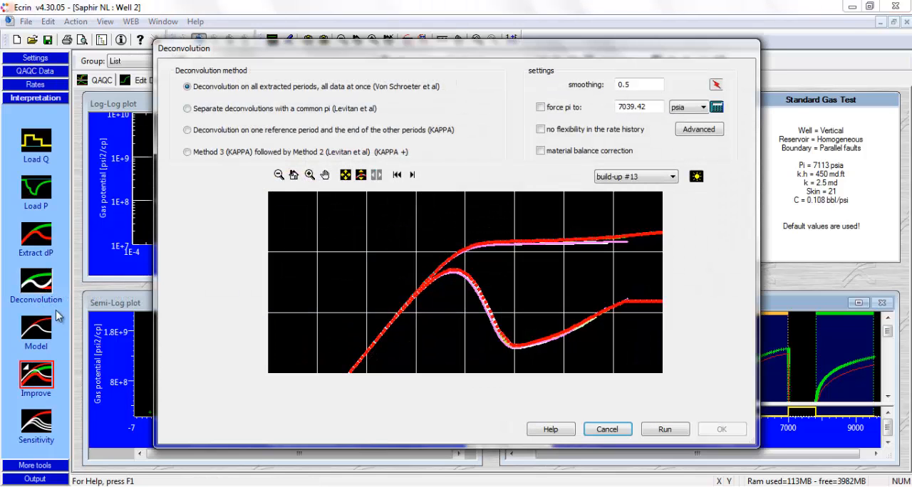
{"action": "mouse_move", "coordinate": [498, 387]}
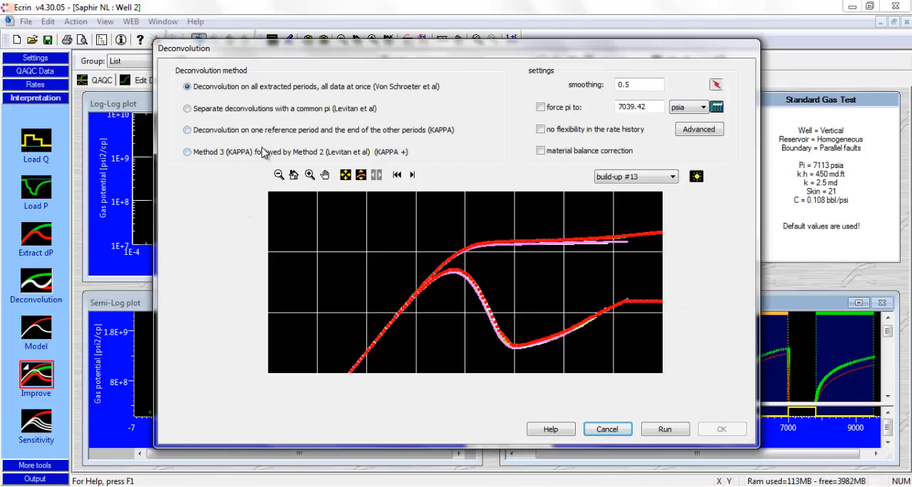
{"action": "mouse_move", "coordinate": [379, 164]}
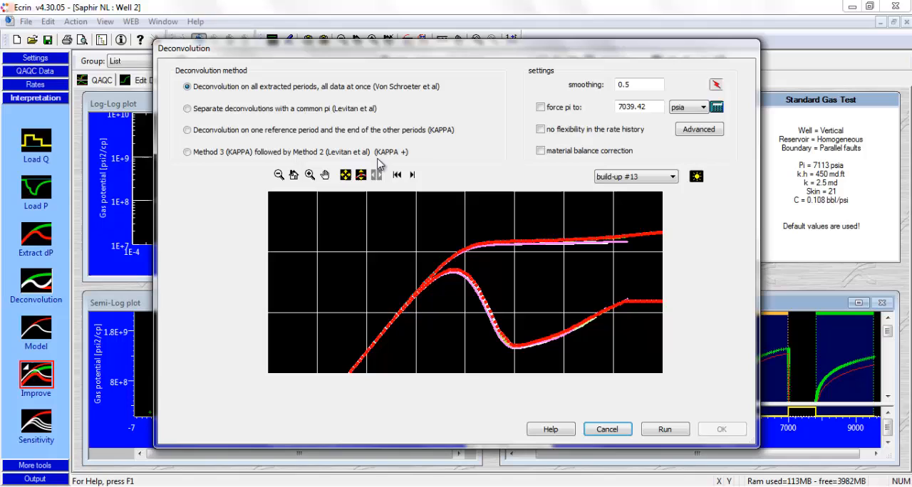
{"action": "mouse_move", "coordinate": [241, 140]}
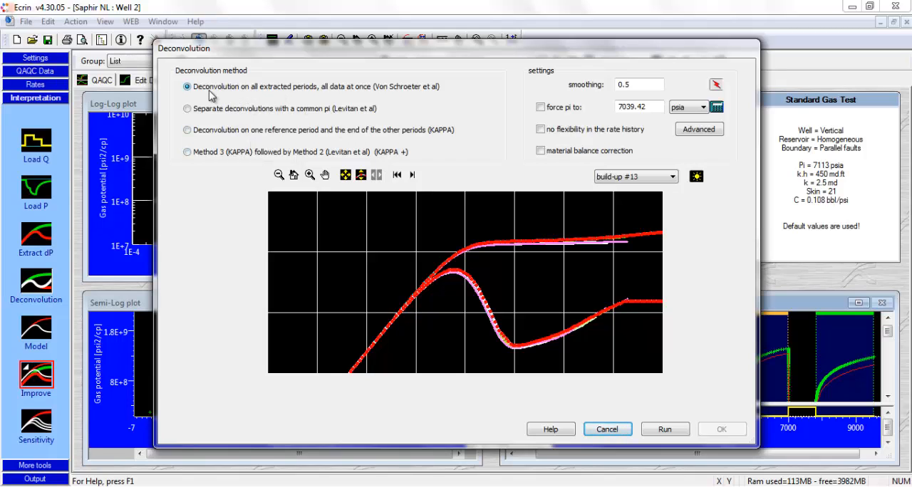
{"action": "mouse_move", "coordinate": [315, 100]}
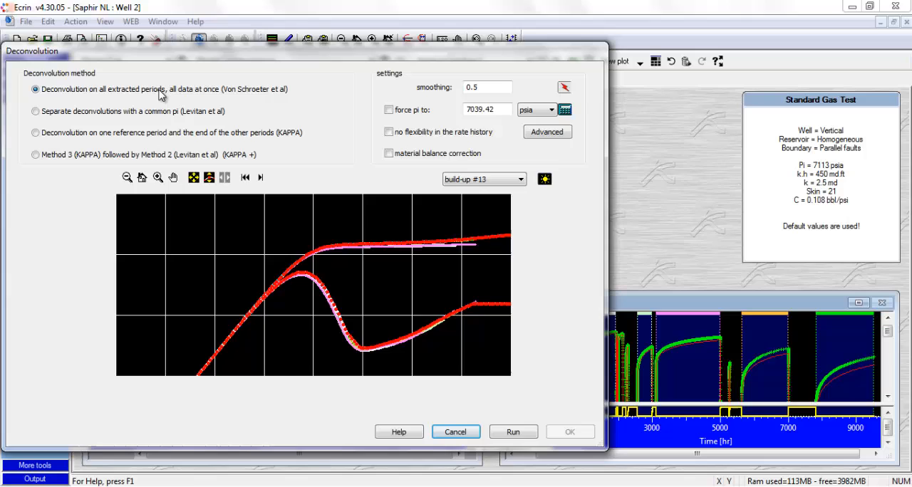
{"action": "mouse_move", "coordinate": [151, 100]}
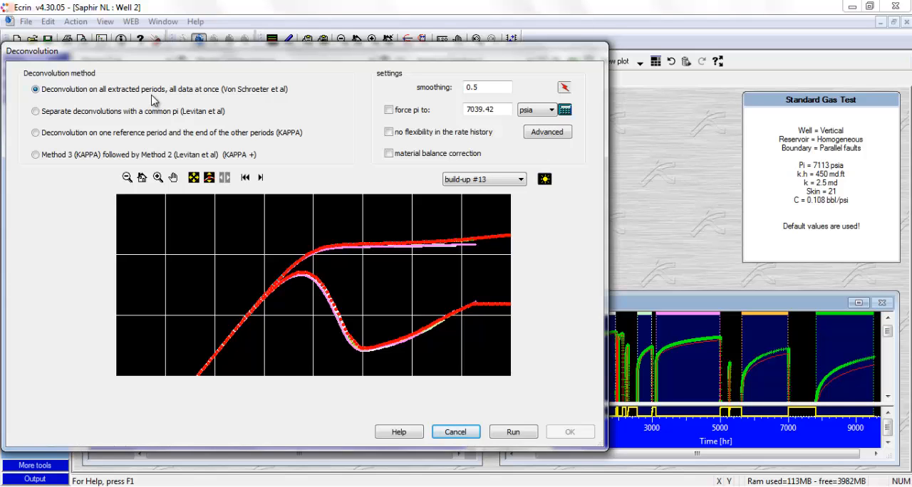
{"action": "mouse_move", "coordinate": [183, 93]}
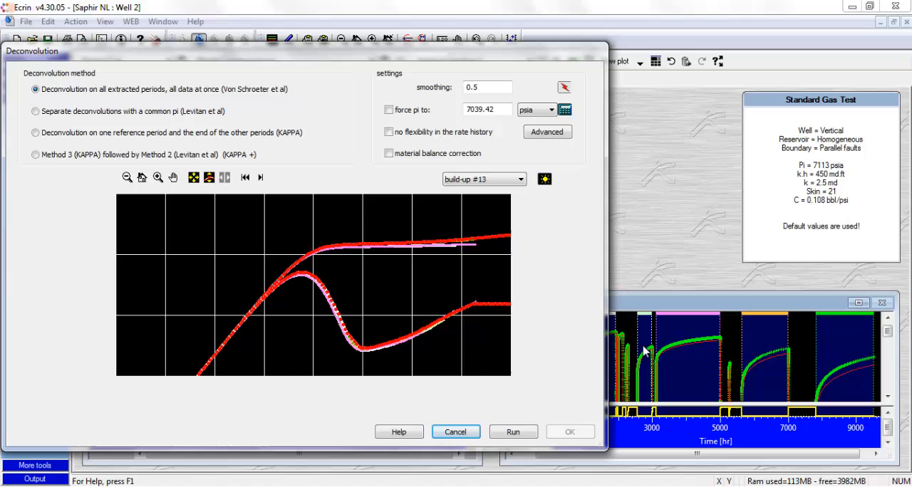
{"action": "mouse_move", "coordinate": [577, 314]}
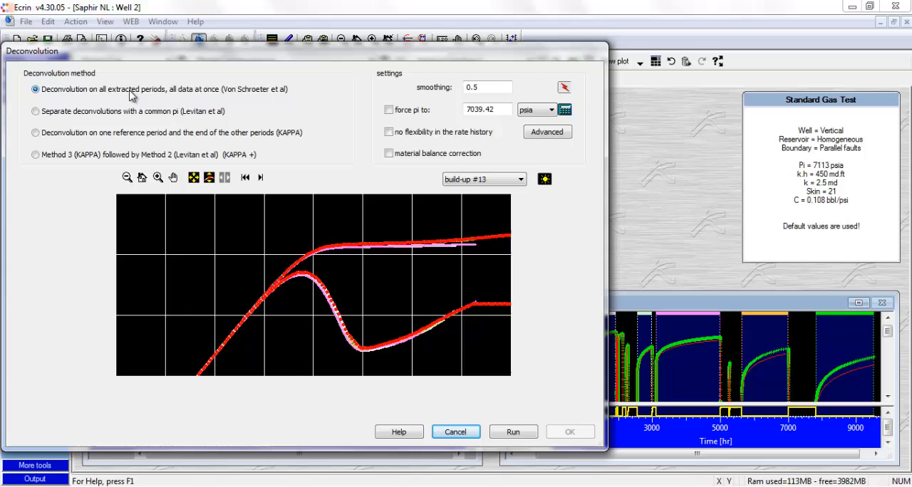
{"action": "mouse_move", "coordinate": [131, 84]}
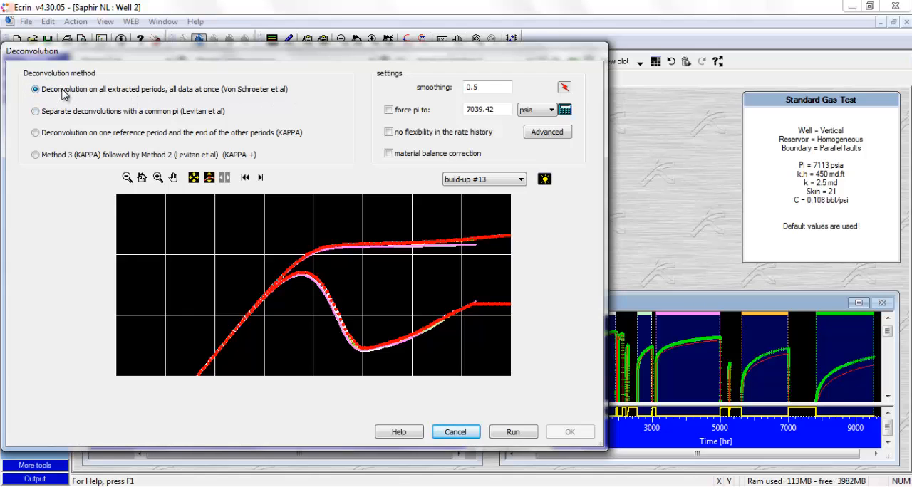
{"action": "mouse_move", "coordinate": [69, 103]}
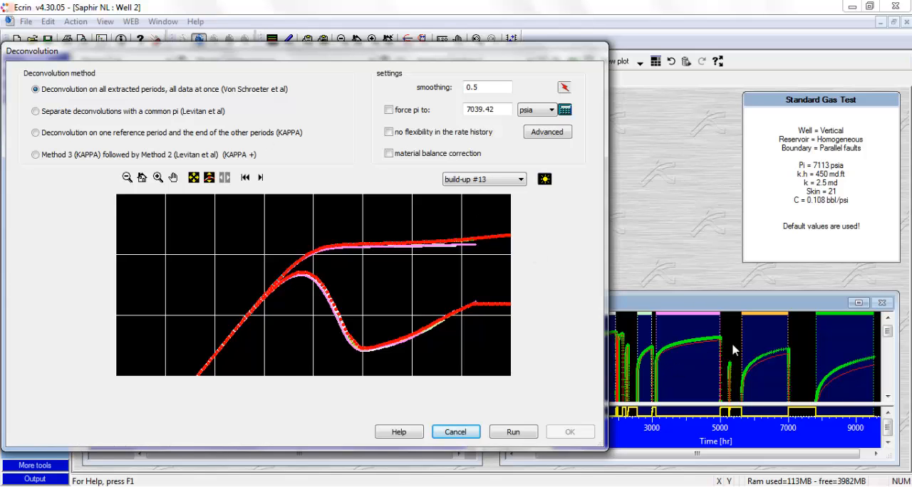
{"action": "mouse_move", "coordinate": [882, 386]}
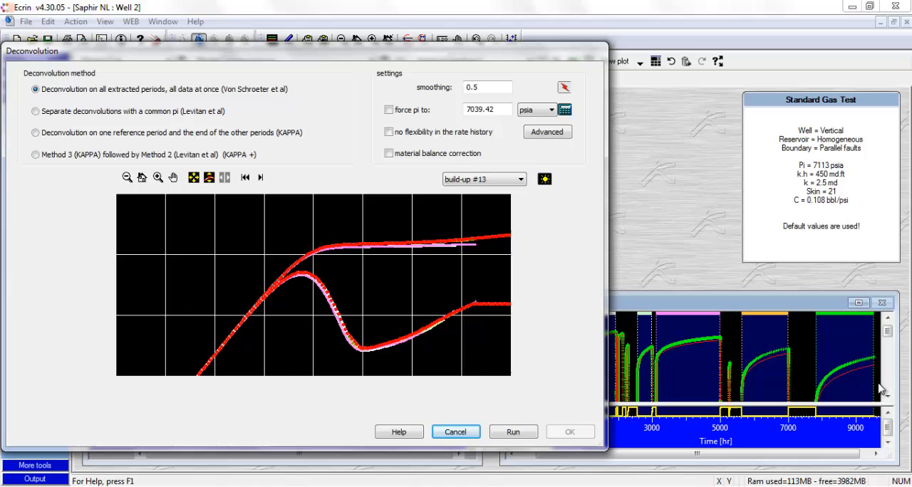
{"action": "mouse_move", "coordinate": [97, 103]}
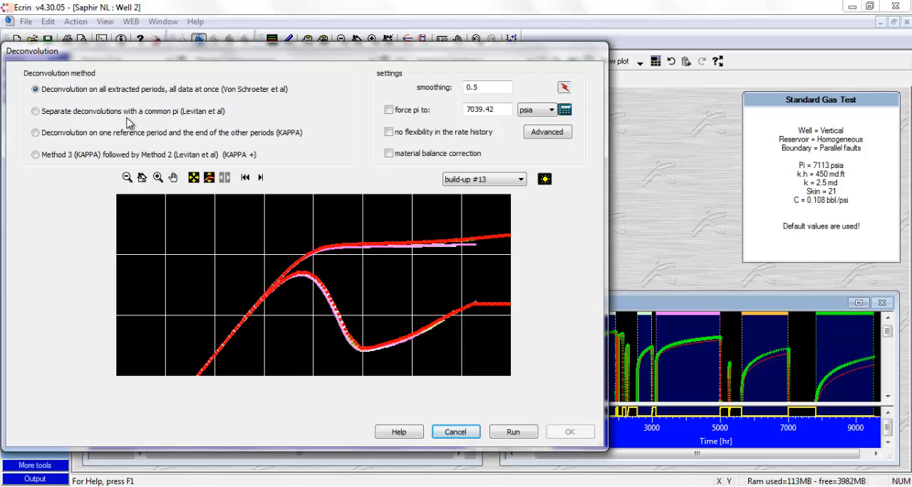
{"action": "mouse_move", "coordinate": [666, 322]}
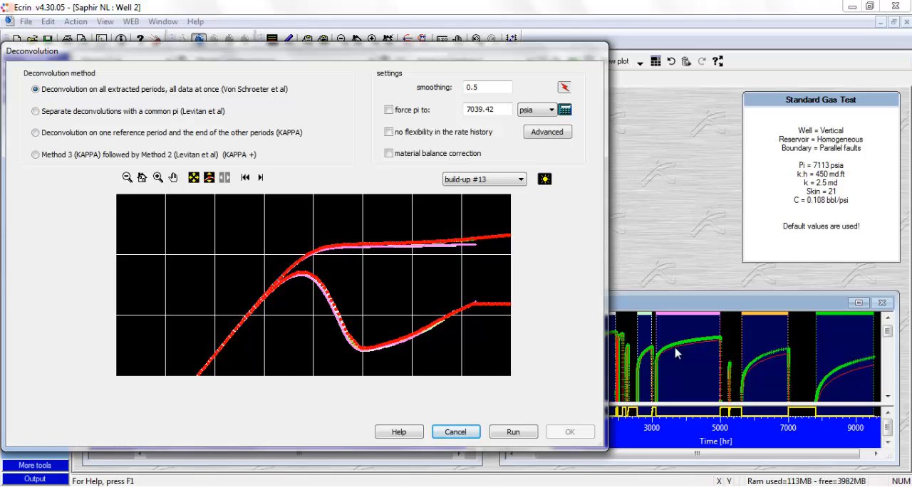
{"action": "mouse_move", "coordinate": [691, 345]}
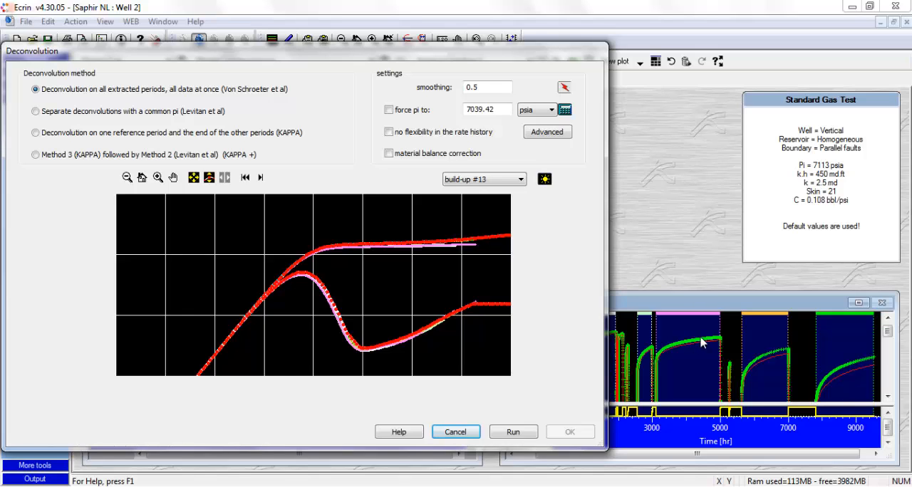
{"action": "mouse_move", "coordinate": [644, 361]}
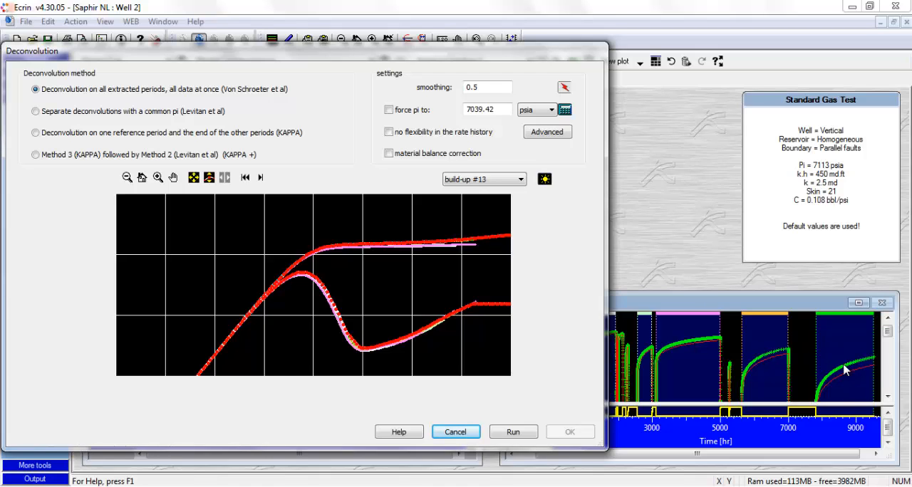
{"action": "mouse_move", "coordinate": [774, 353]}
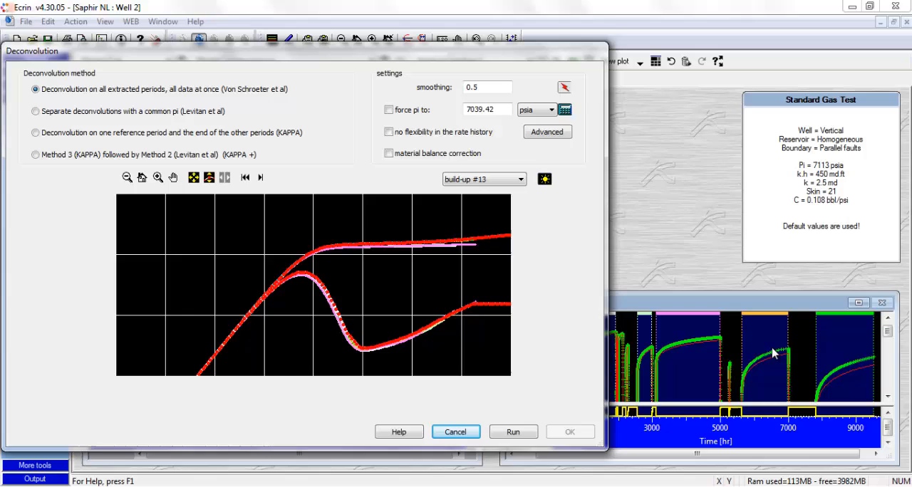
{"action": "mouse_move", "coordinate": [749, 384]}
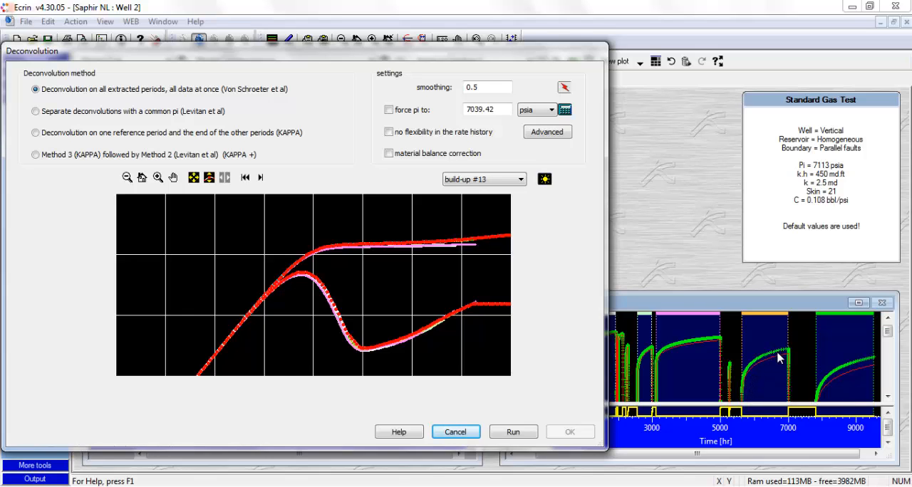
{"action": "mouse_move", "coordinate": [766, 348]}
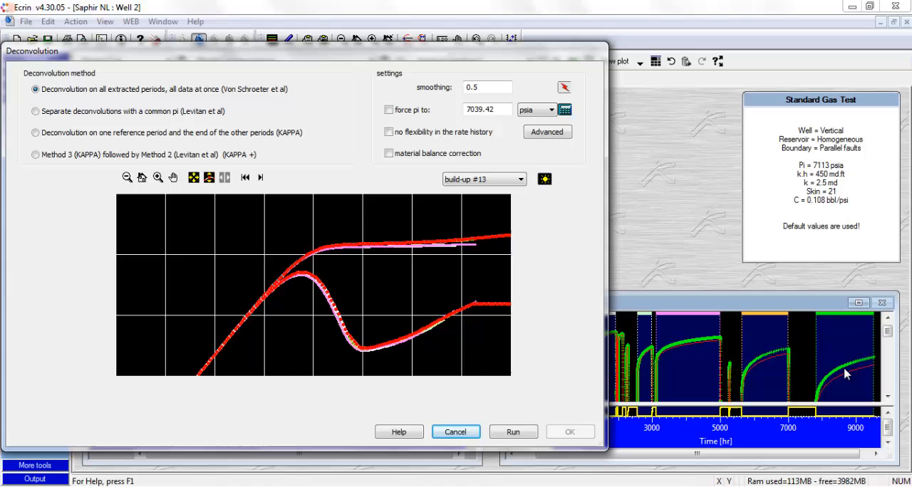
{"action": "mouse_move", "coordinate": [483, 328]}
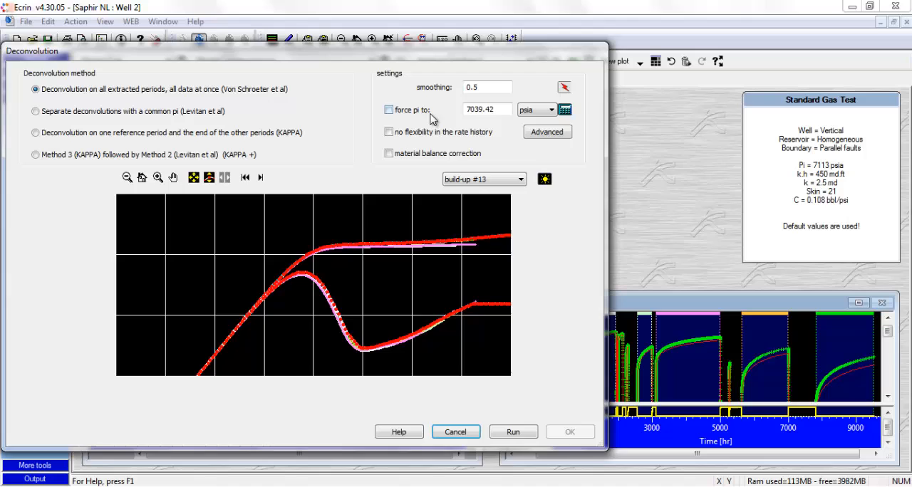
{"action": "mouse_move", "coordinate": [160, 140]}
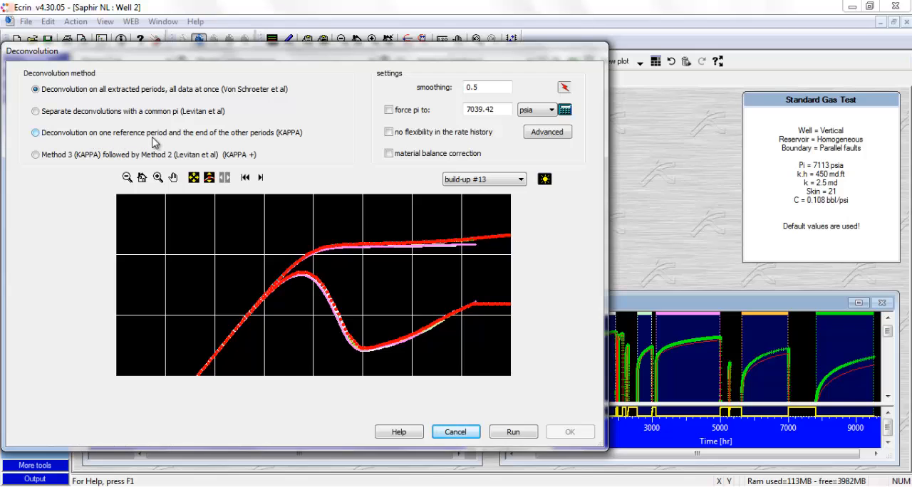
{"action": "mouse_move", "coordinate": [265, 143]}
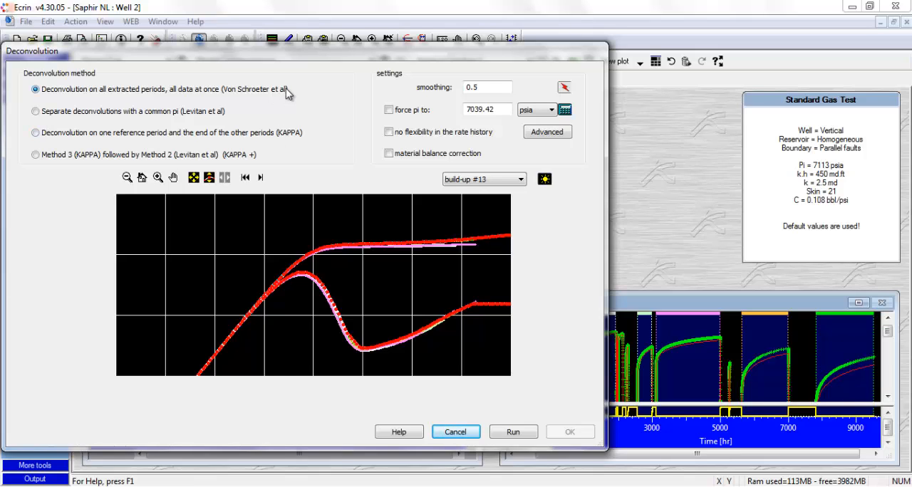
{"action": "mouse_move", "coordinate": [229, 114]}
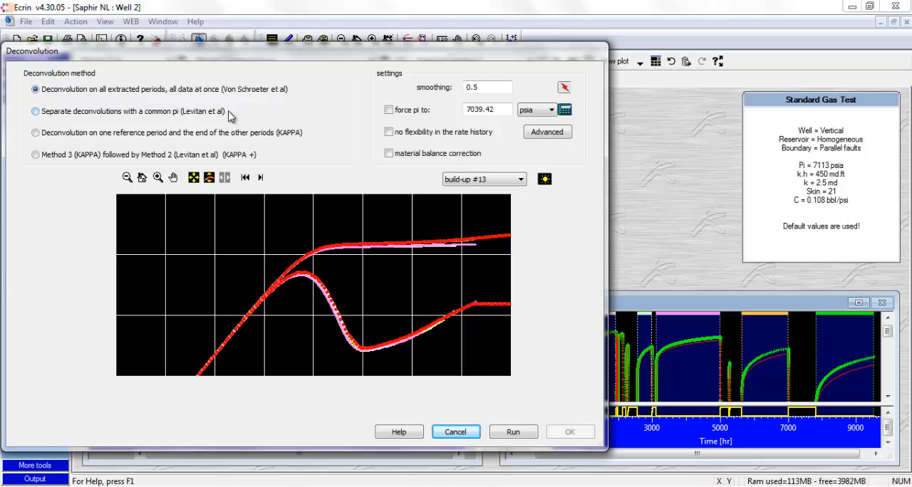
{"action": "mouse_move", "coordinate": [288, 141]}
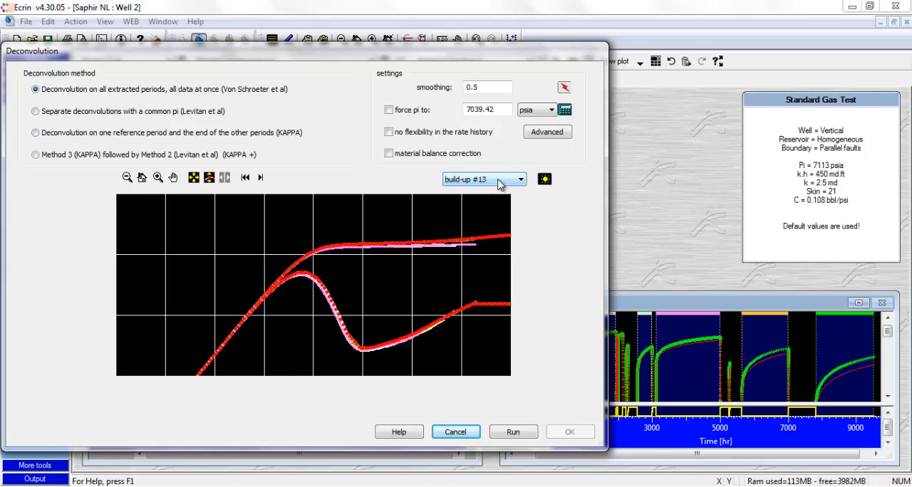
{"action": "left_click", "coordinate": [520, 180]}
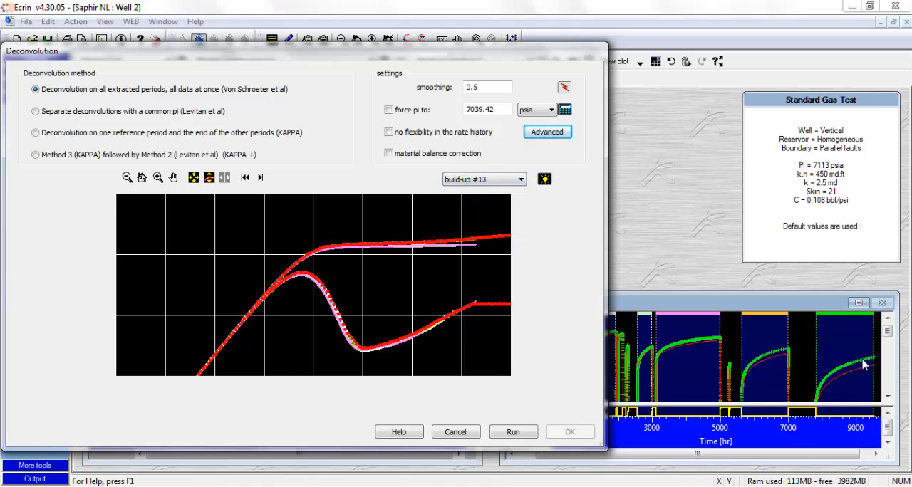
{"action": "mouse_move", "coordinate": [832, 386]}
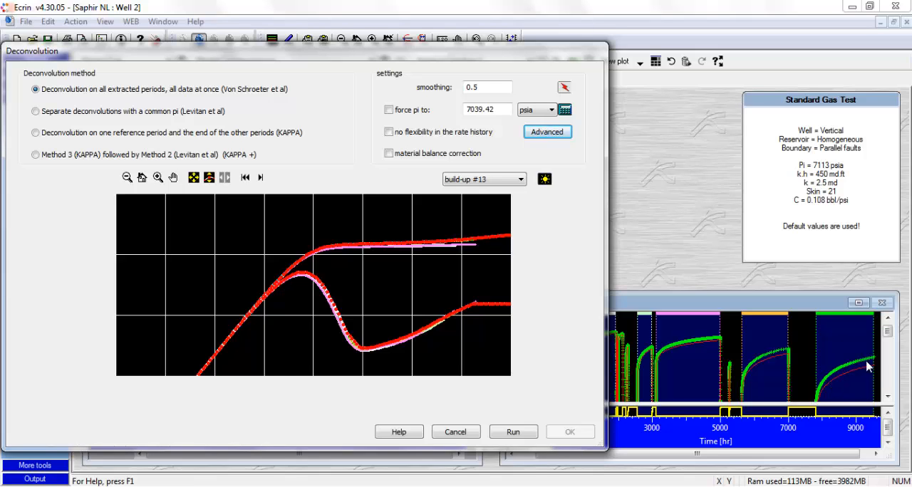
{"action": "mouse_move", "coordinate": [828, 384]}
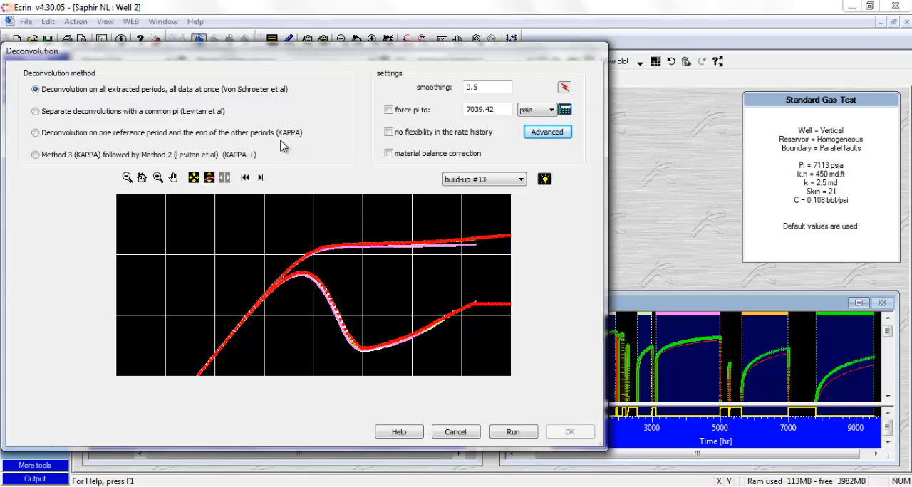
{"action": "mouse_move", "coordinate": [291, 140]}
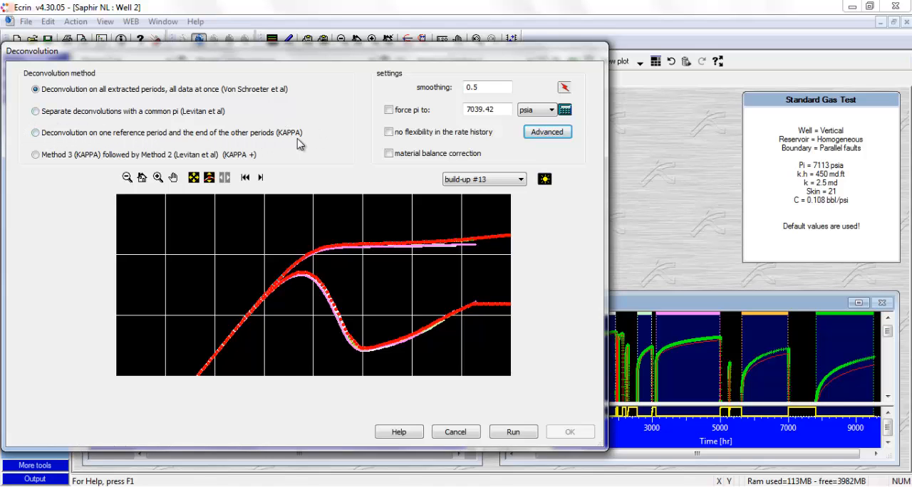
{"action": "mouse_move", "coordinate": [311, 146]}
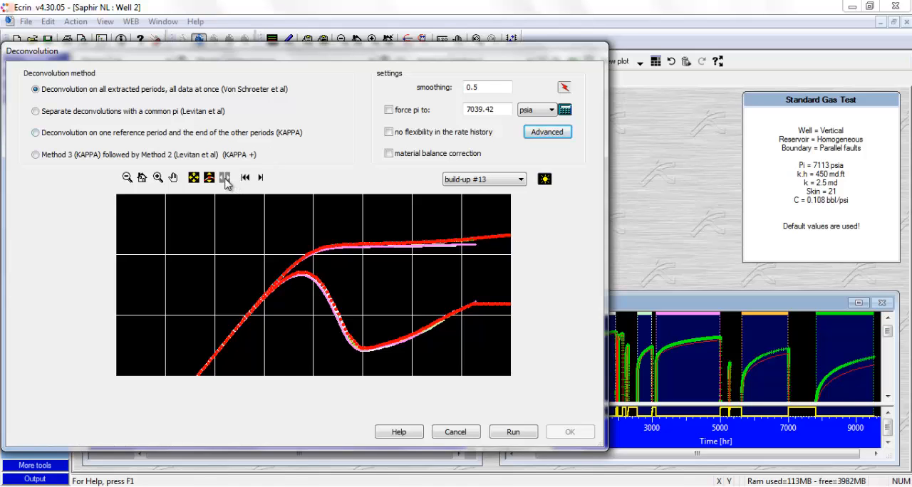
{"action": "mouse_move", "coordinate": [225, 178]}
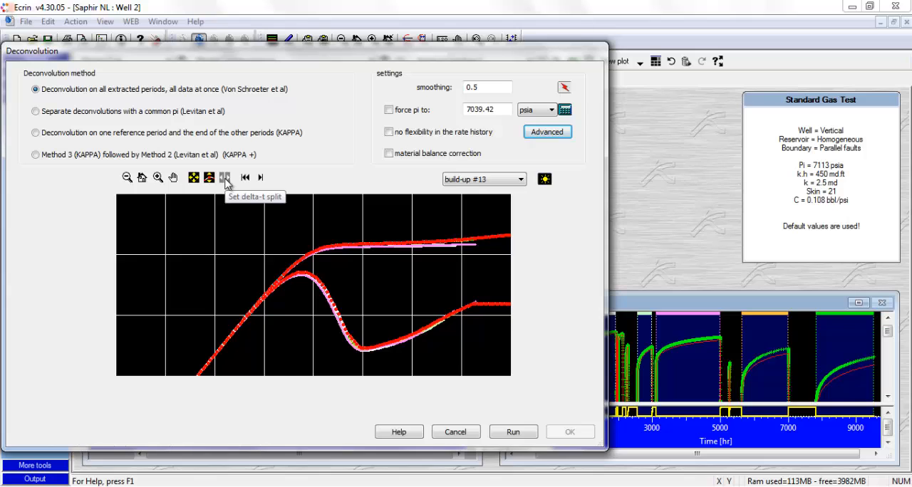
{"action": "mouse_move", "coordinate": [431, 302]}
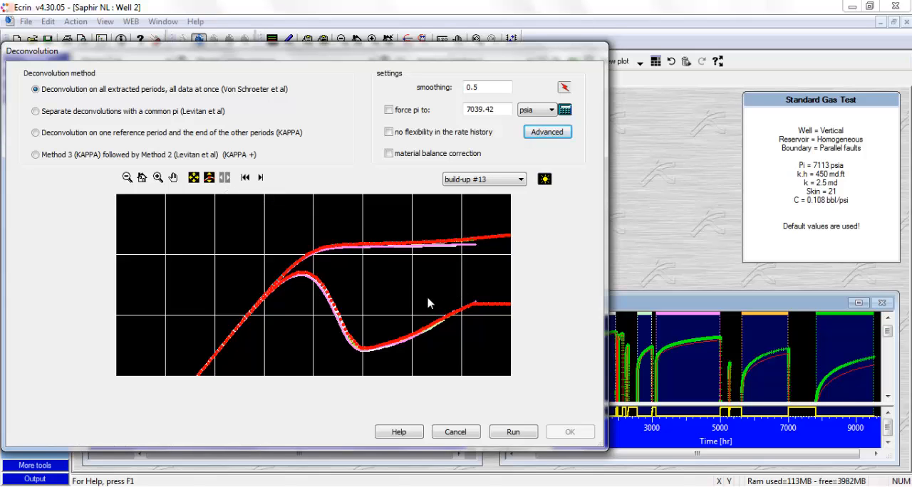
{"action": "mouse_move", "coordinate": [435, 302]}
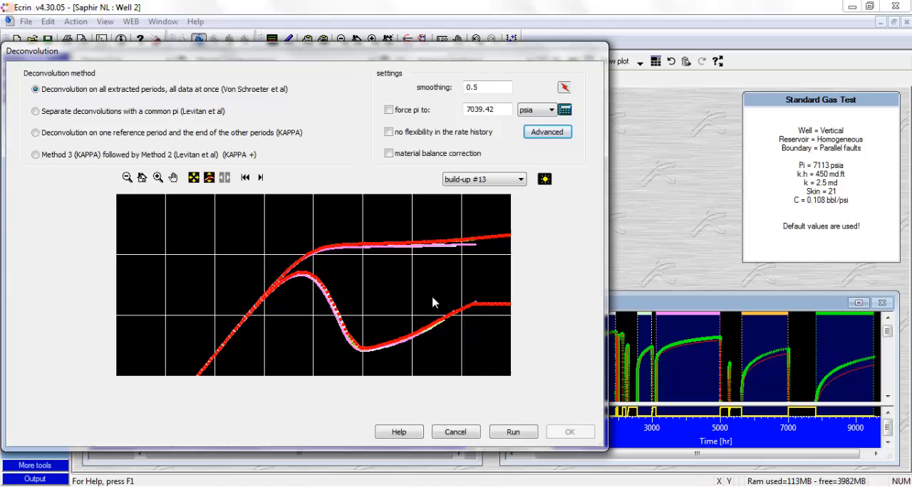